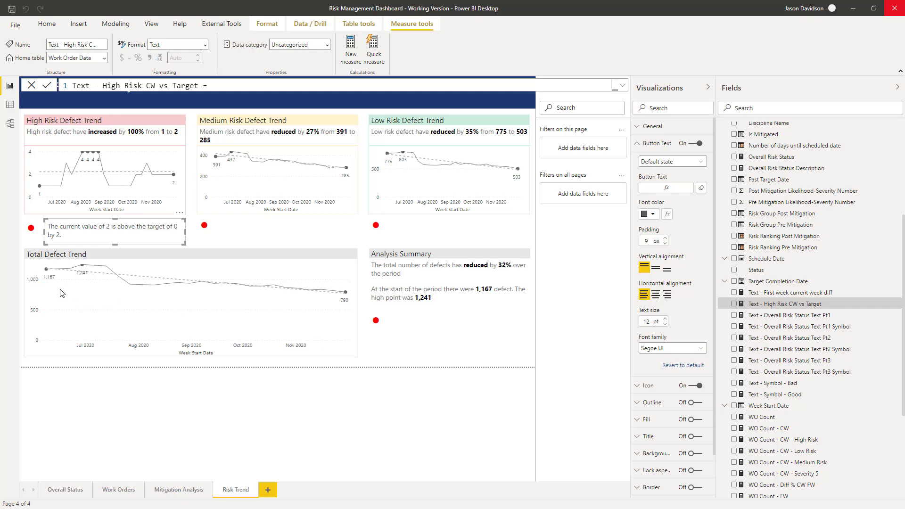
pyautogui.moveTo(374, 239)
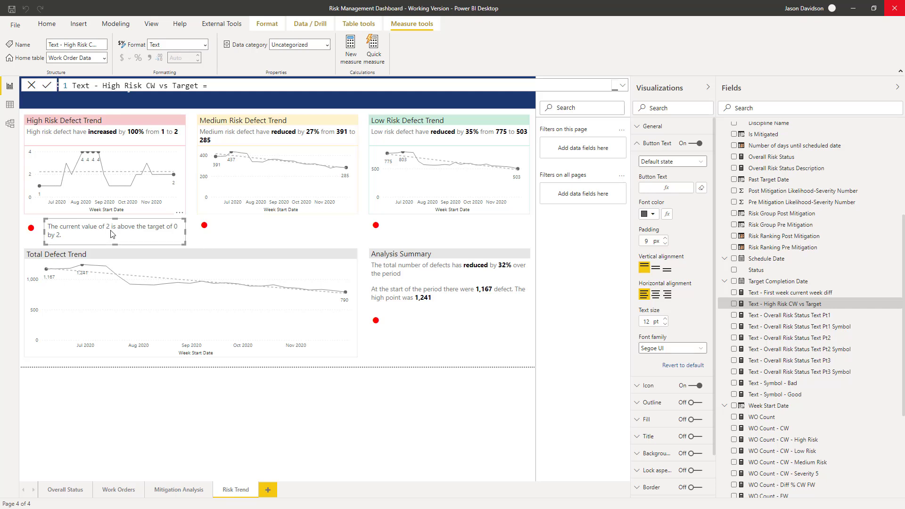
pyautogui.moveTo(265, 234)
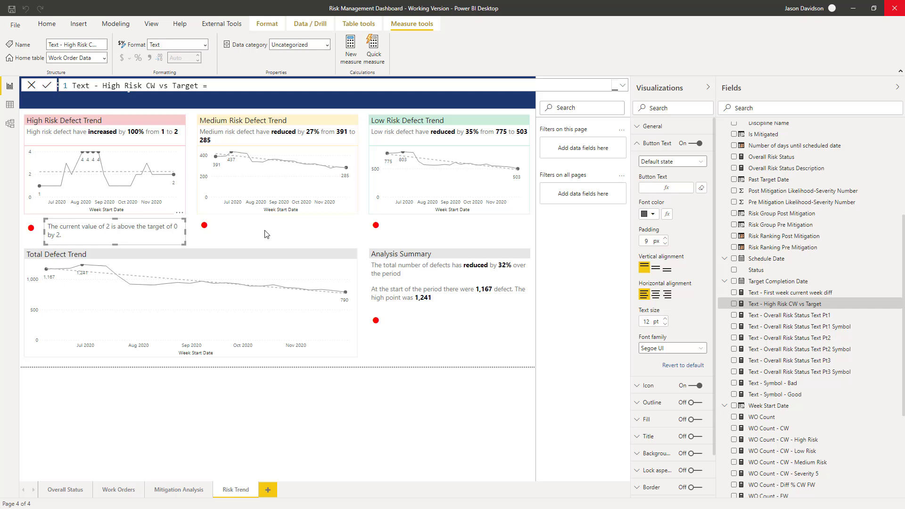
pyautogui.moveTo(260, 244)
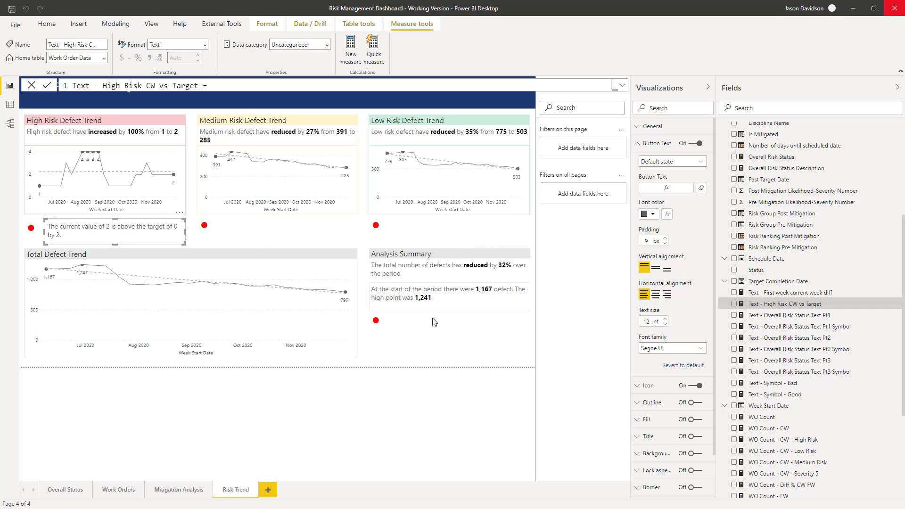
pyautogui.moveTo(425, 329)
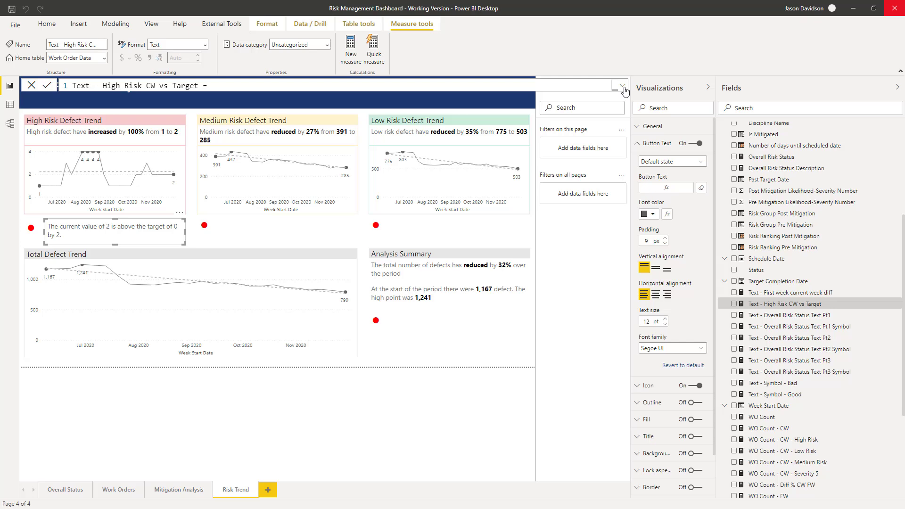
# Expand the pasted formula and rename the measure from High Risk to Medium Risk
pyautogui.click(623, 85)
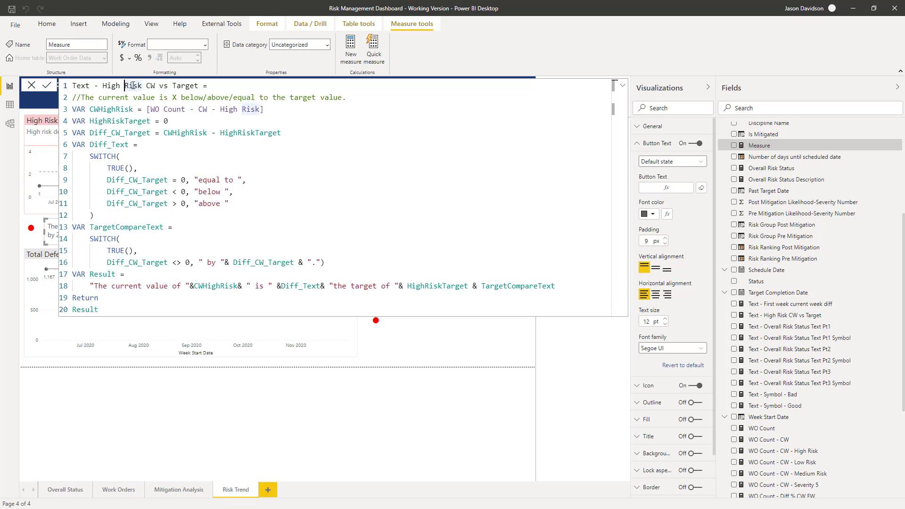
pyautogui.doubleClick(133, 84)
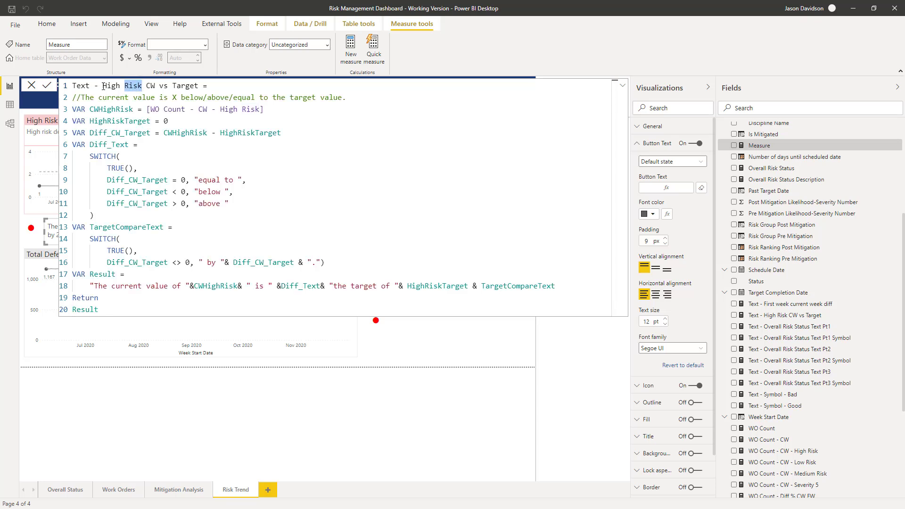
pyautogui.click(112, 86)
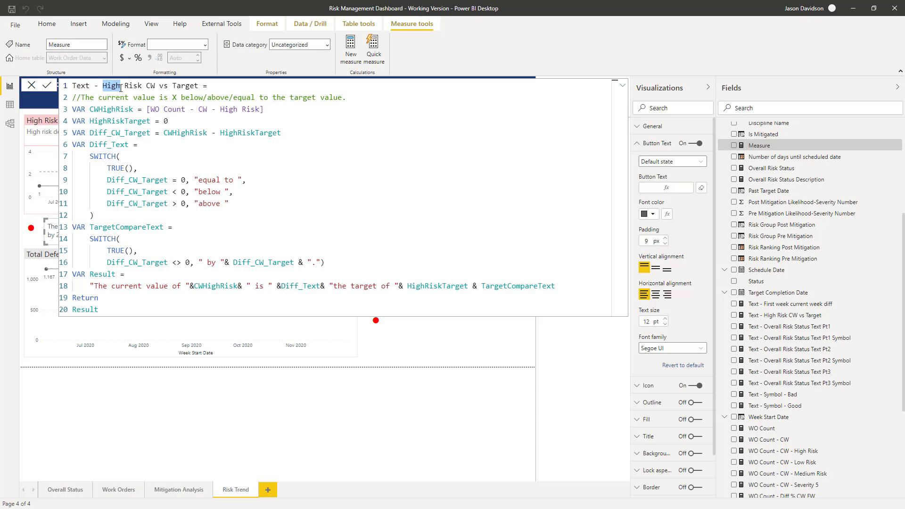
pyautogui.write('Medi')
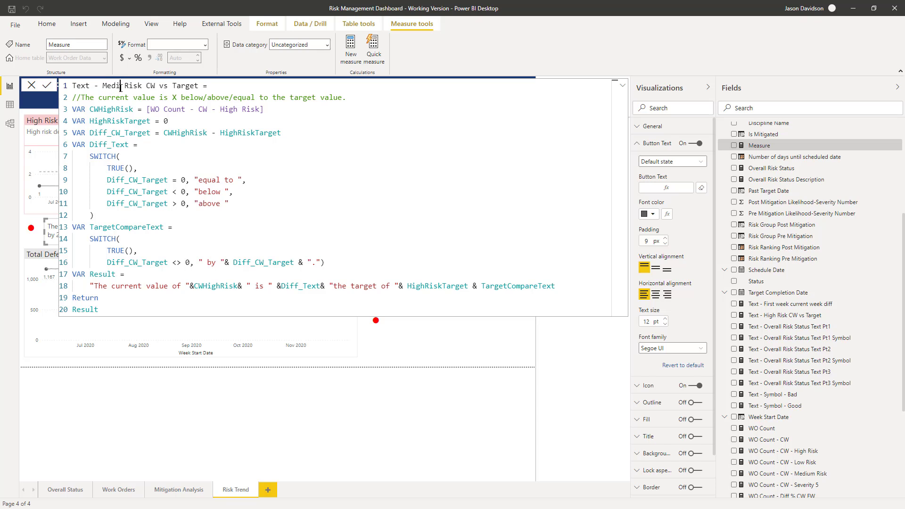
pyautogui.write('um')
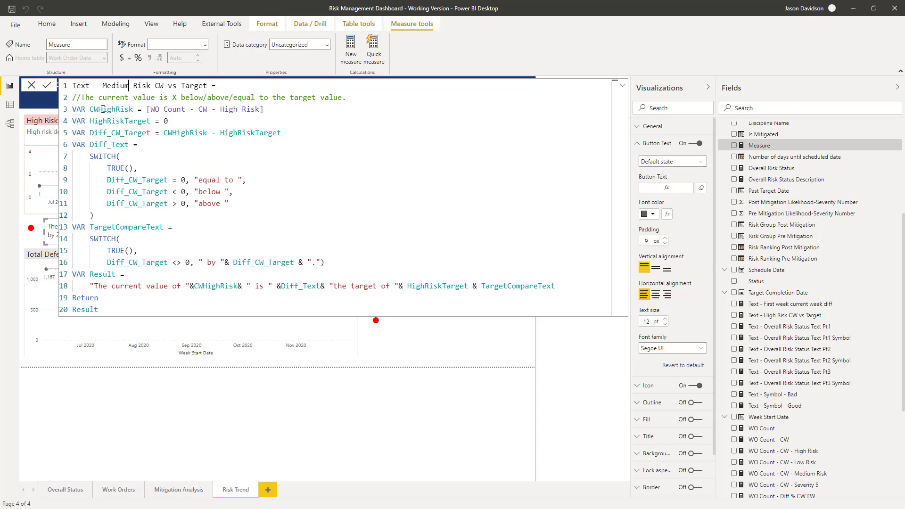
# Rename the variables to CWRisk and RiskTarget, then select the target value 0
pyautogui.doubleClick(111, 109)
pyautogui.write('Medium')
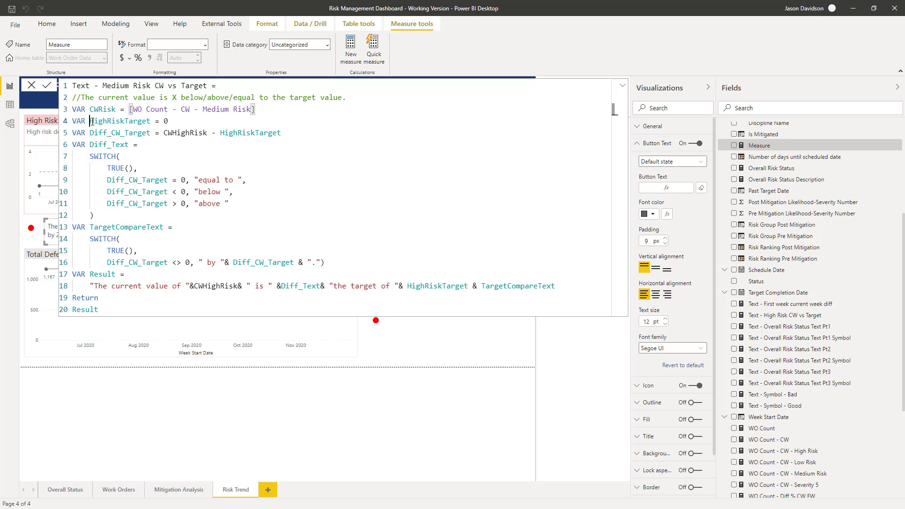
pyautogui.doubleClick(96, 121)
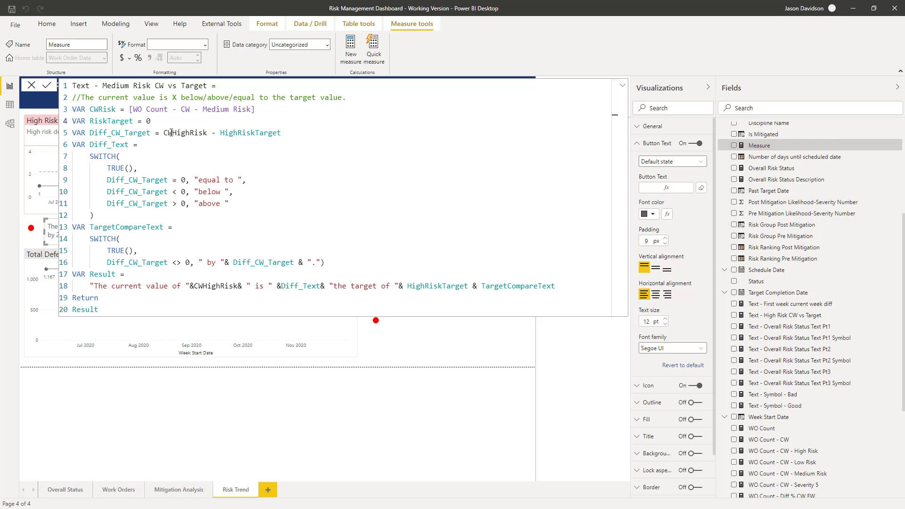
pyautogui.doubleClick(185, 133)
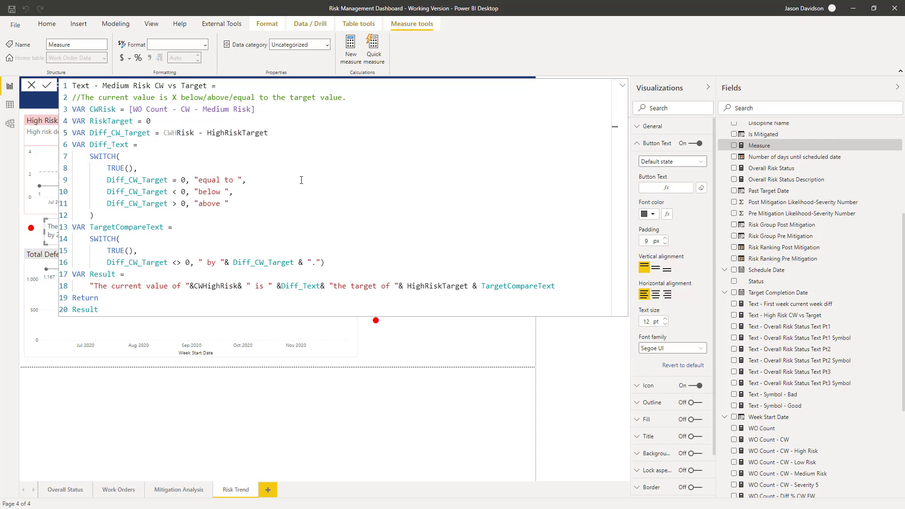
pyautogui.click(174, 133)
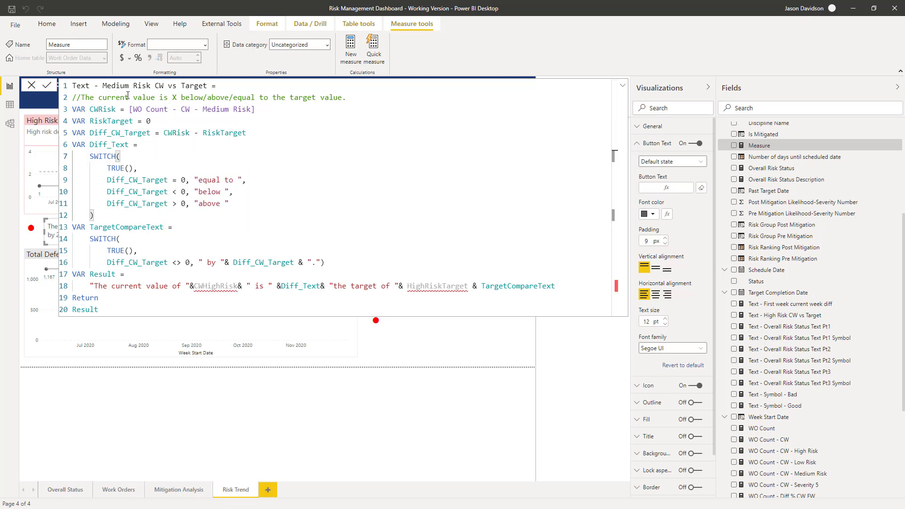
pyautogui.moveTo(98, 111)
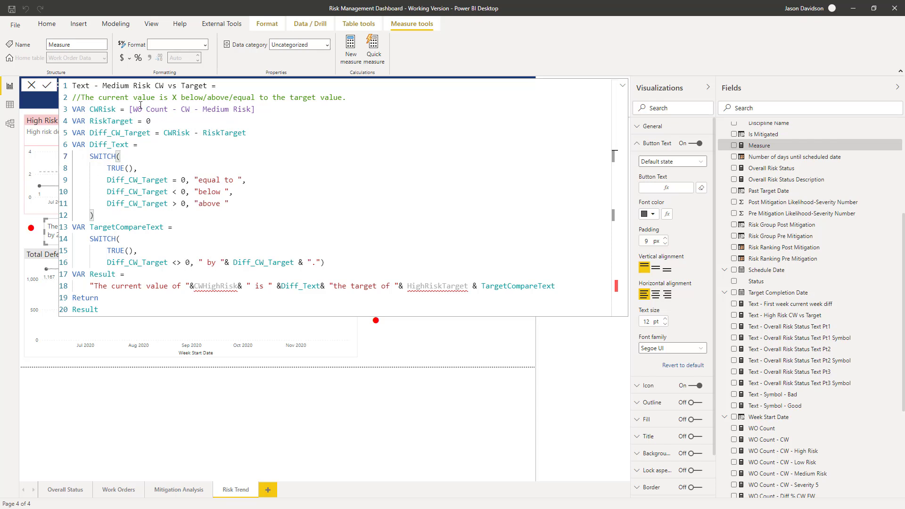
pyautogui.doubleClick(148, 121)
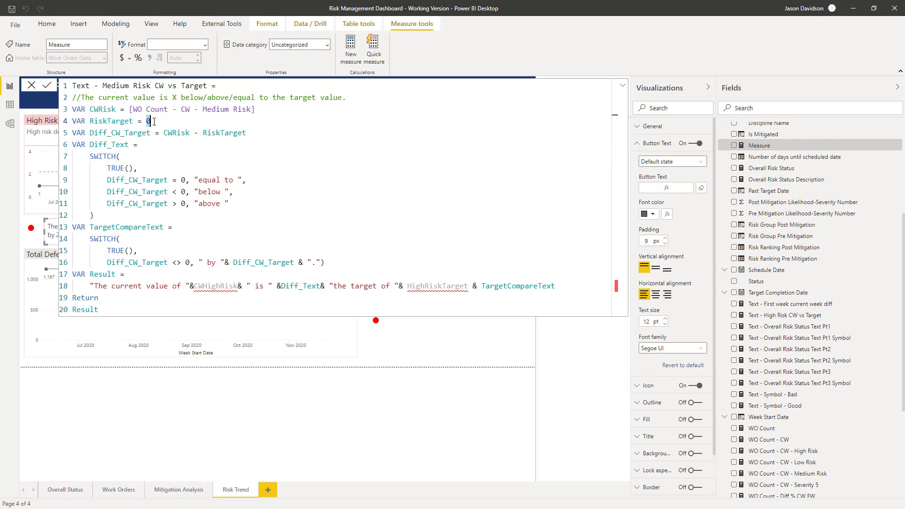
pyautogui.moveTo(393, 215)
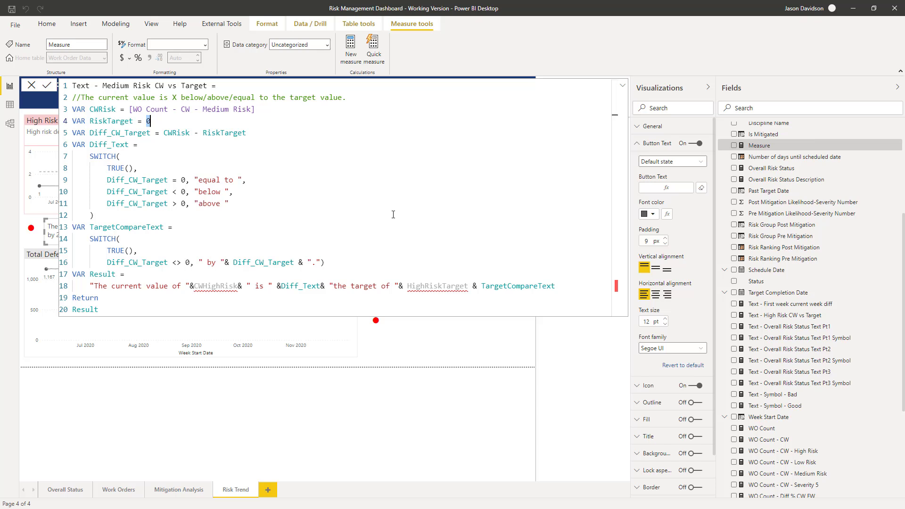
# Set RiskTarget to 250 and use CWRisk in the result sentence
pyautogui.write('250')
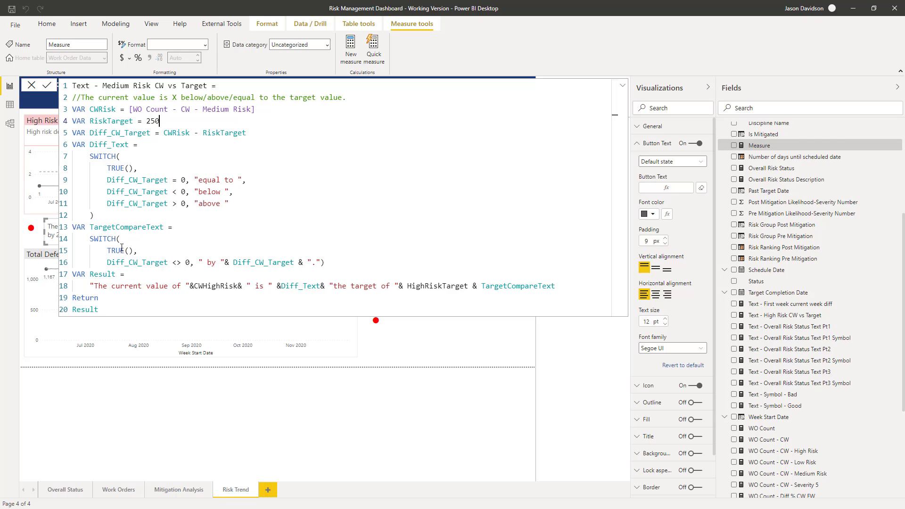
pyautogui.moveTo(104, 227)
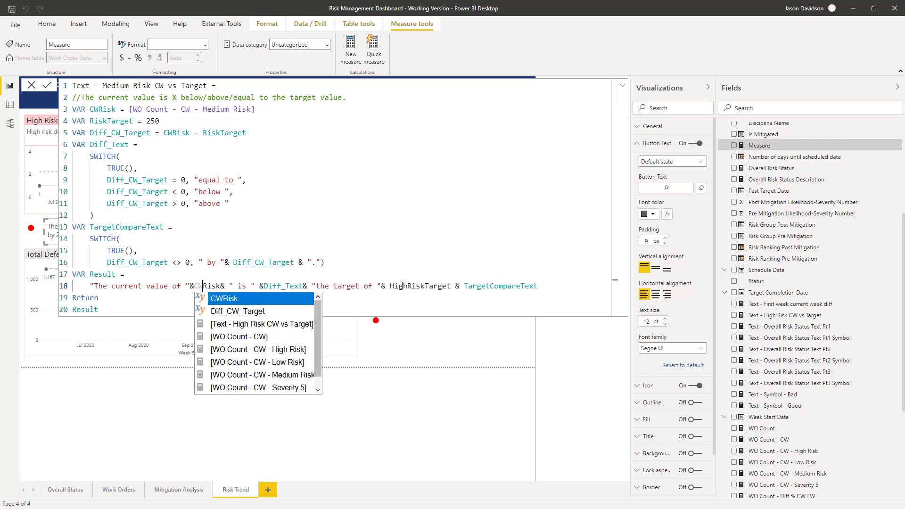
pyautogui.click(420, 285)
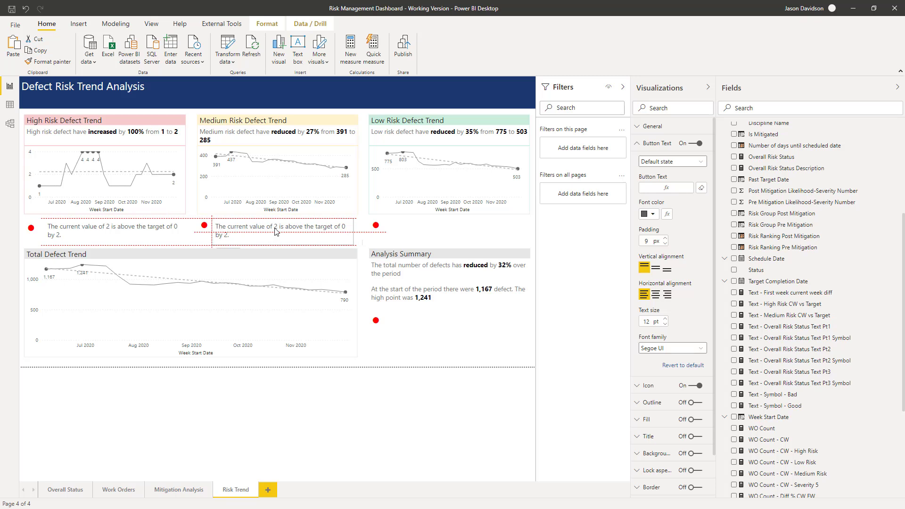
# Base the copied button's text on Text - Medium Risk CW vs Target, then collapse Filters
pyautogui.click(282, 231)
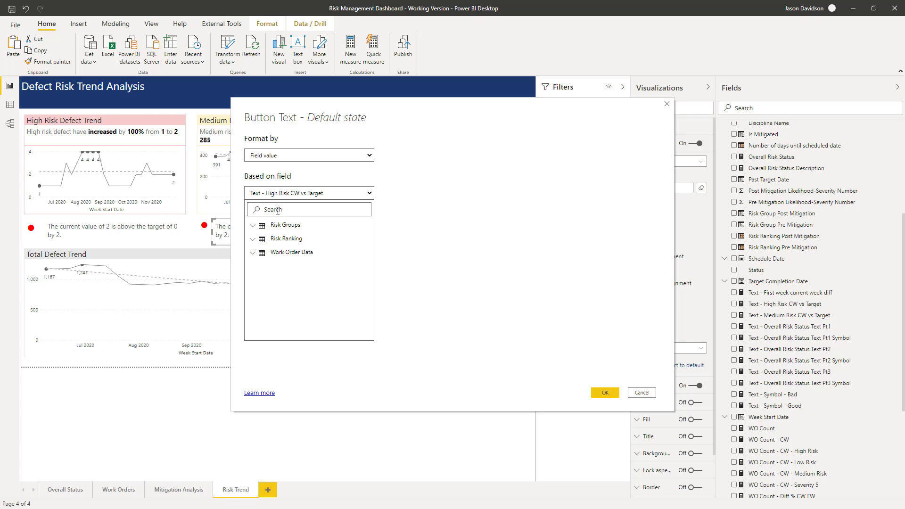
pyautogui.write('med')
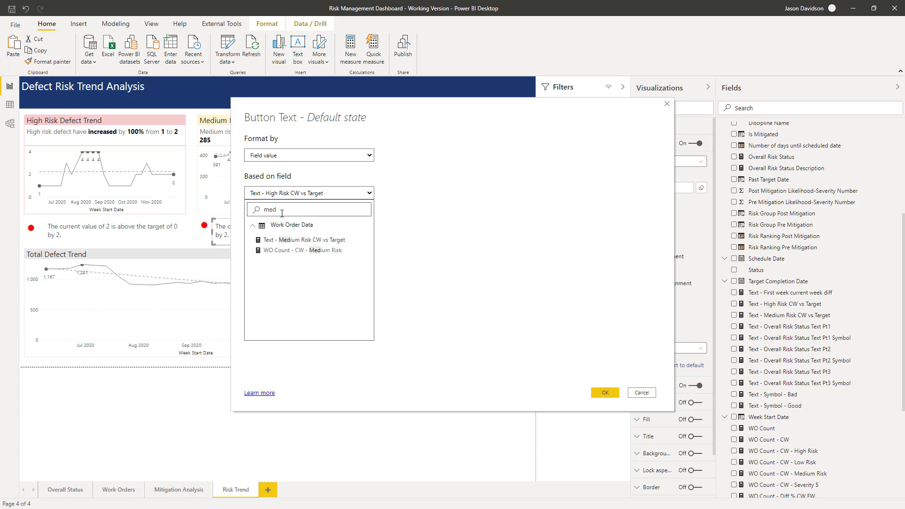
pyautogui.click(309, 240)
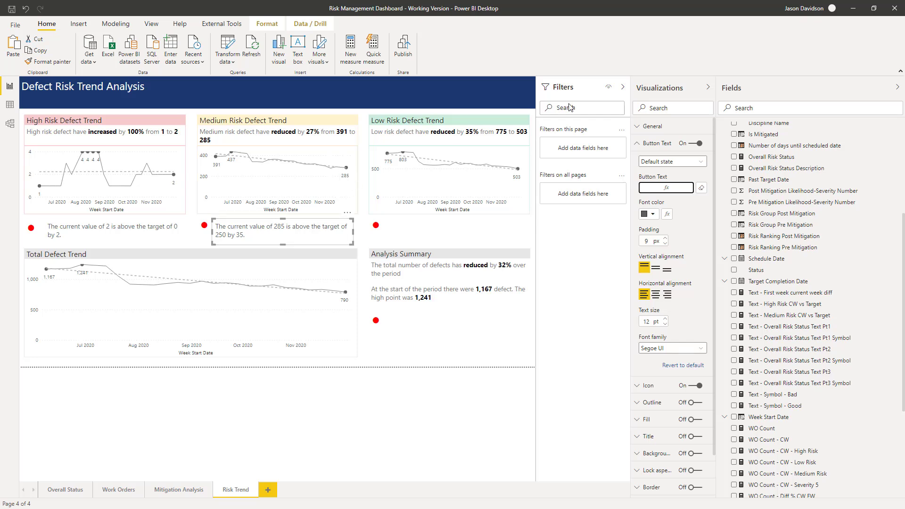
pyautogui.click(623, 87)
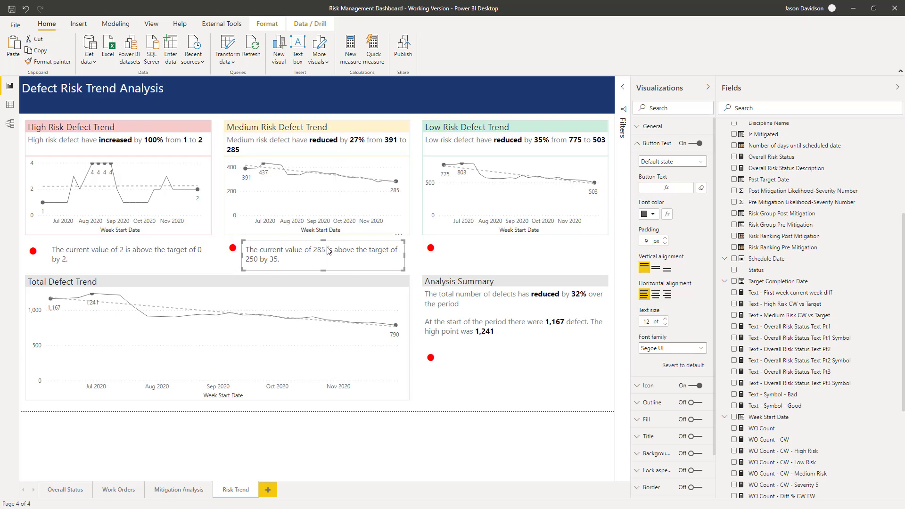
pyautogui.moveTo(305, 265)
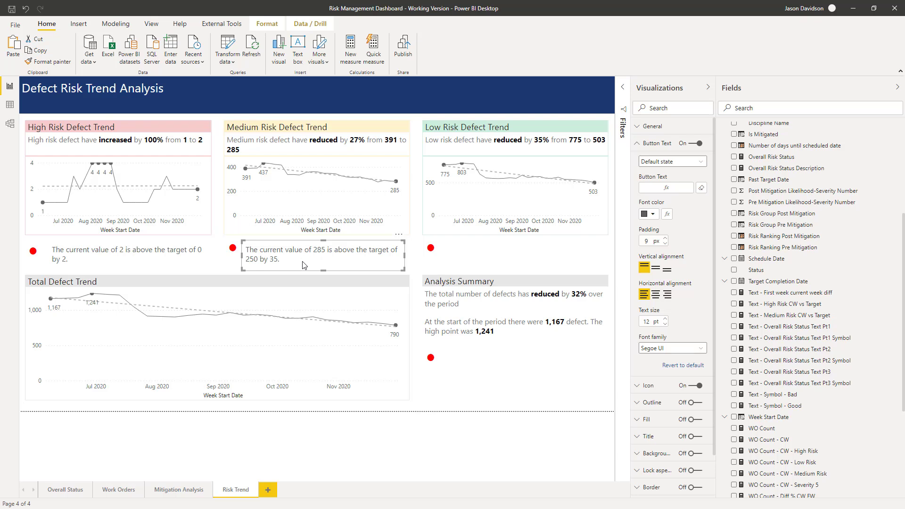
pyautogui.moveTo(373, 264)
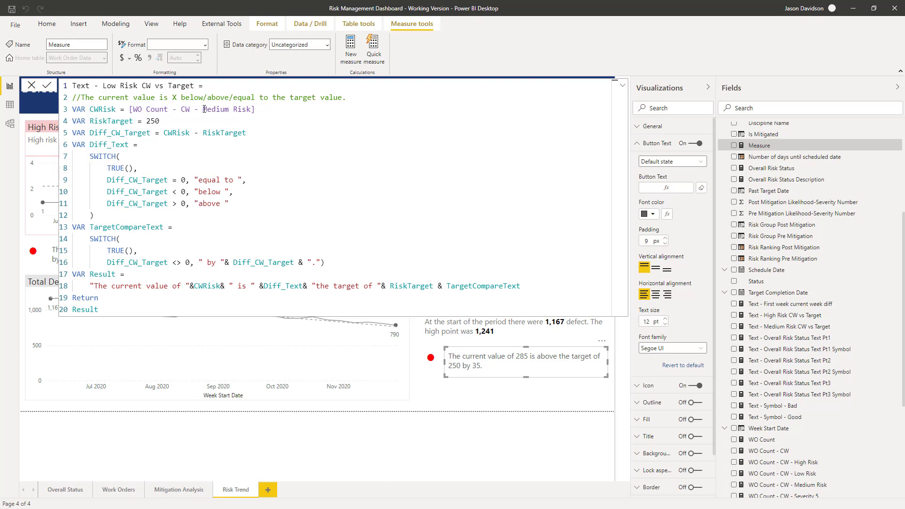
# Switch the counted measure from Medium to Low Risk, set the target to 450, and close the editor
pyautogui.doubleClick(214, 109)
pyautogui.write('Low')
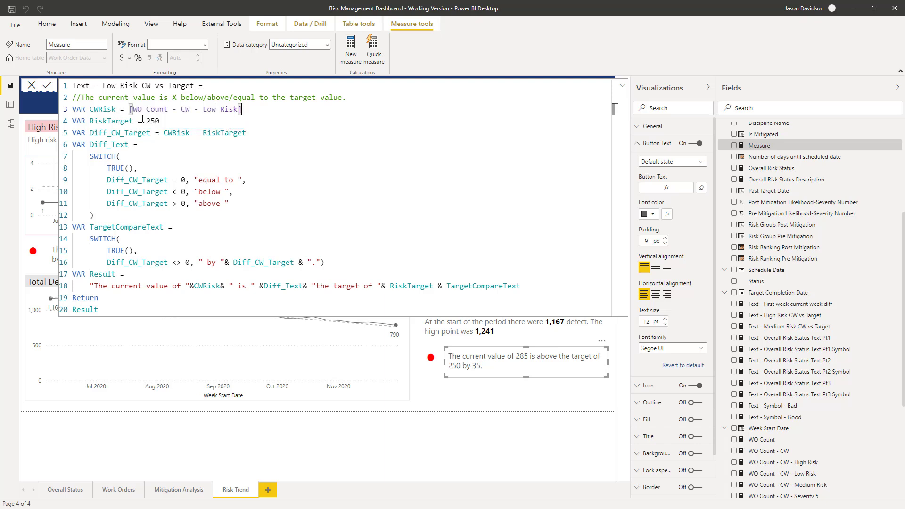
pyautogui.doubleClick(150, 120)
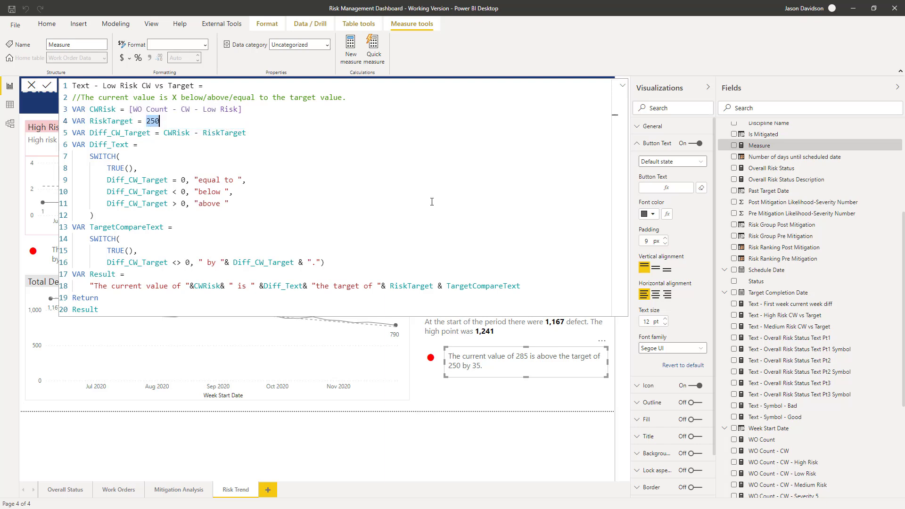
pyautogui.write('450')
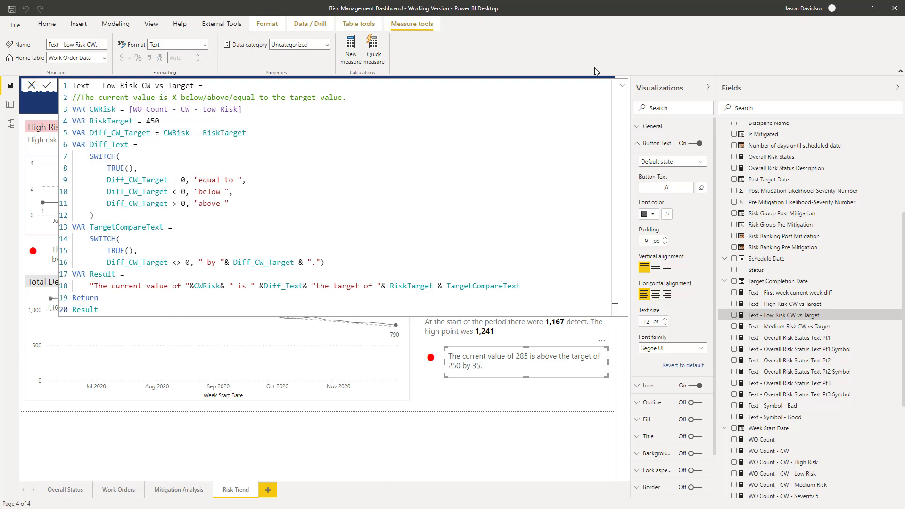
pyautogui.moveTo(623, 85)
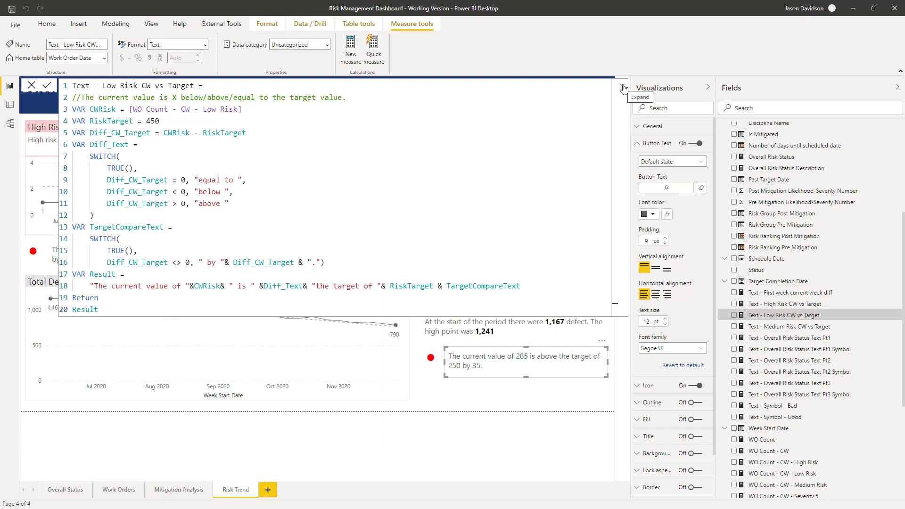
pyautogui.click(620, 85)
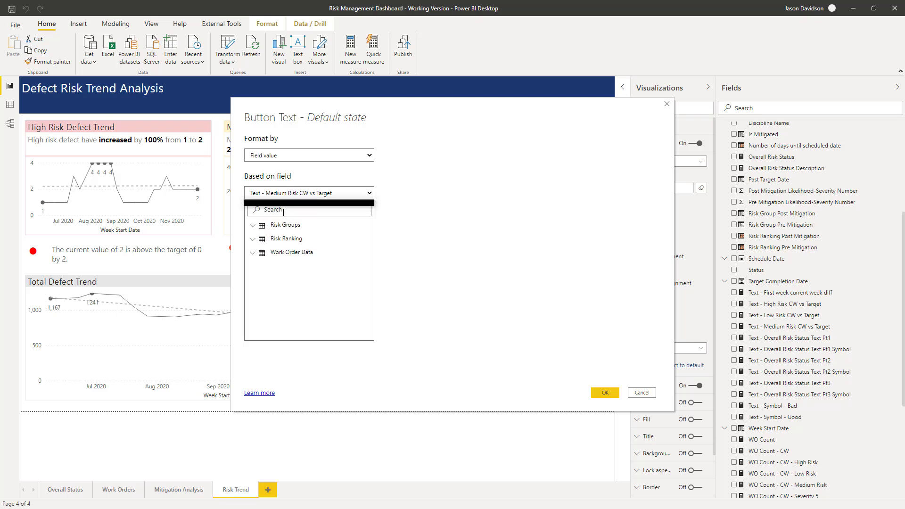
# Set the Low Risk button's text to the Text - Low Risk CW vs Target measure
pyautogui.write('low')
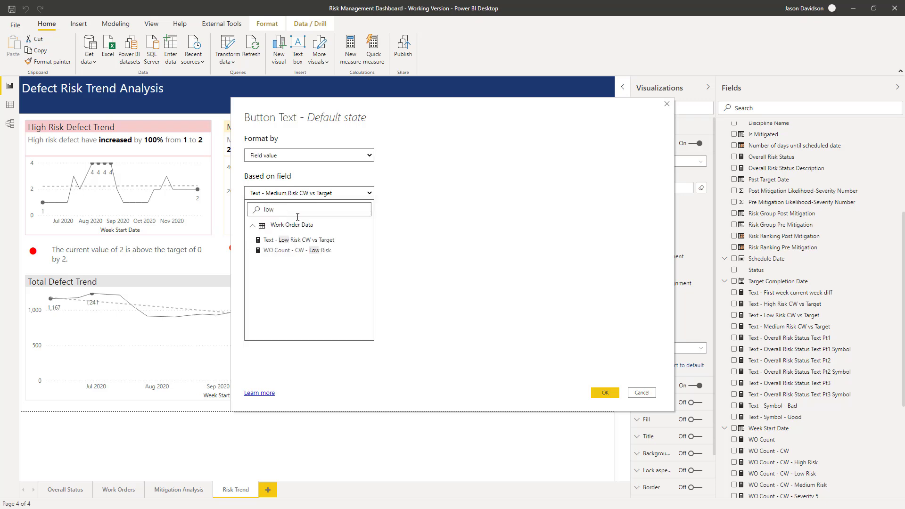
pyautogui.click(300, 240)
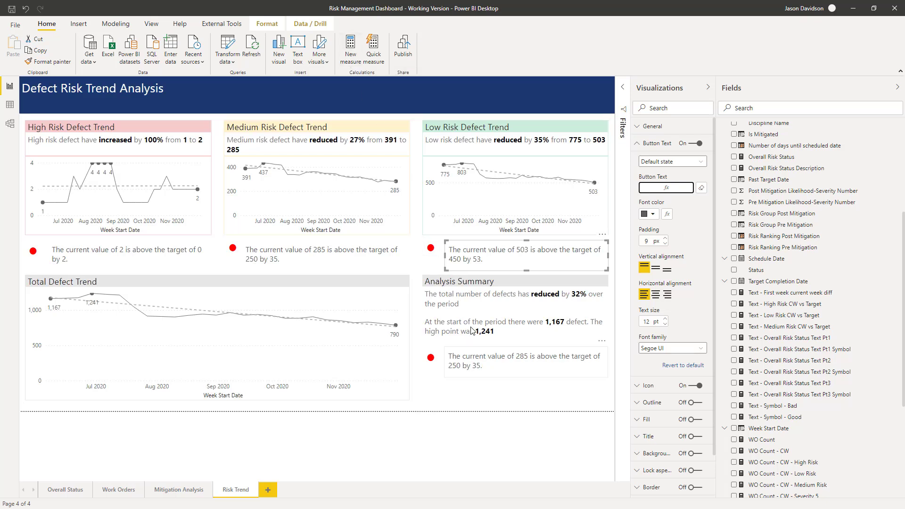
pyautogui.moveTo(353, 58)
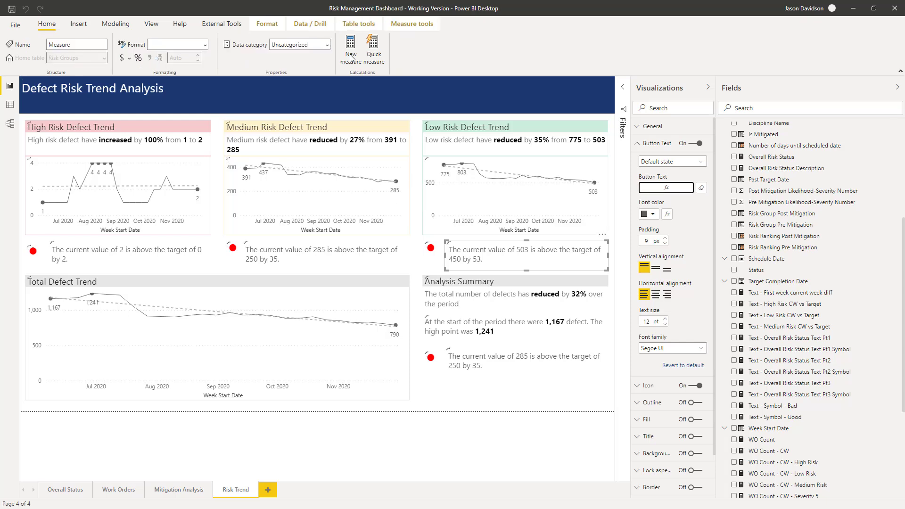
# Create Text - Total Risk CW vs Target, counting all defects with a 700 target
pyautogui.click(350, 47)
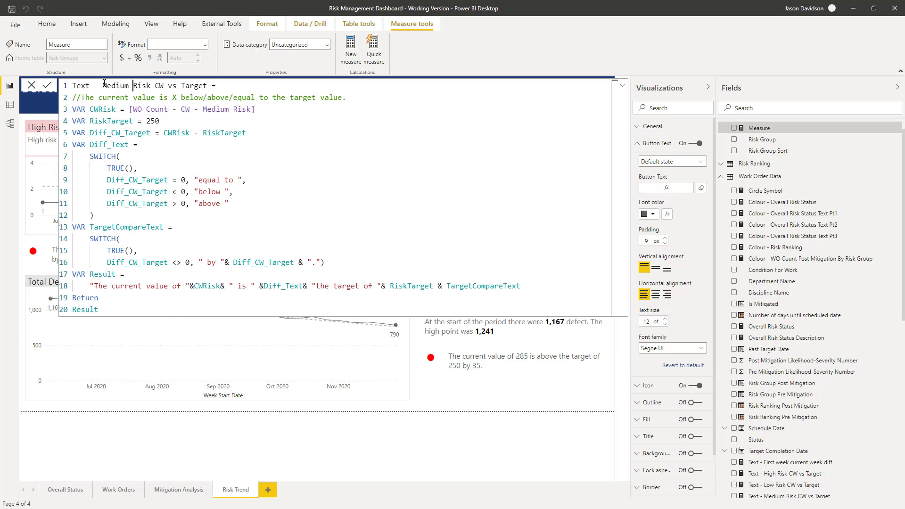
pyautogui.doubleClick(116, 85)
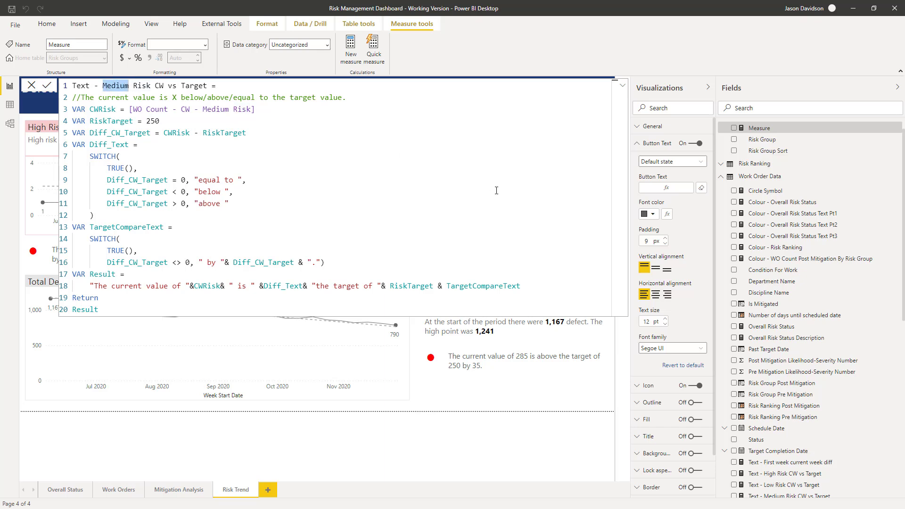
pyautogui.write('Total')
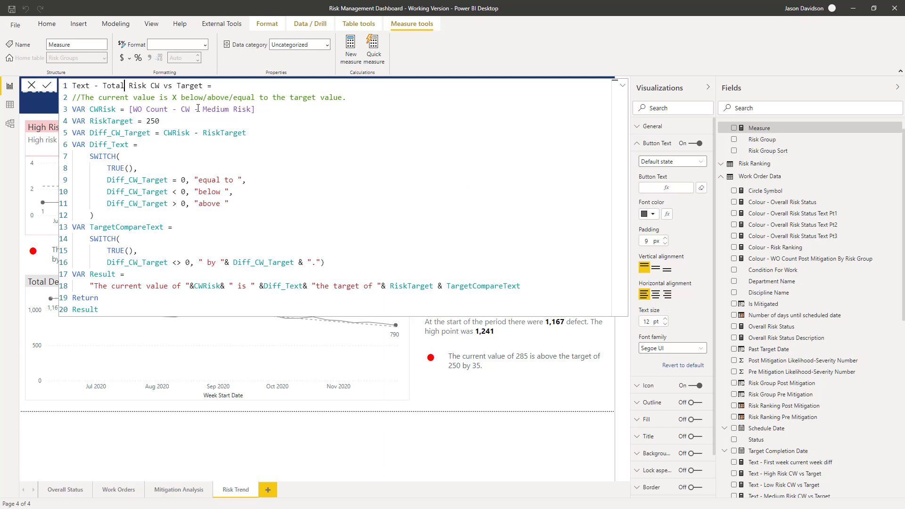
pyautogui.moveTo(193, 109); pyautogui.dragTo(251, 109)
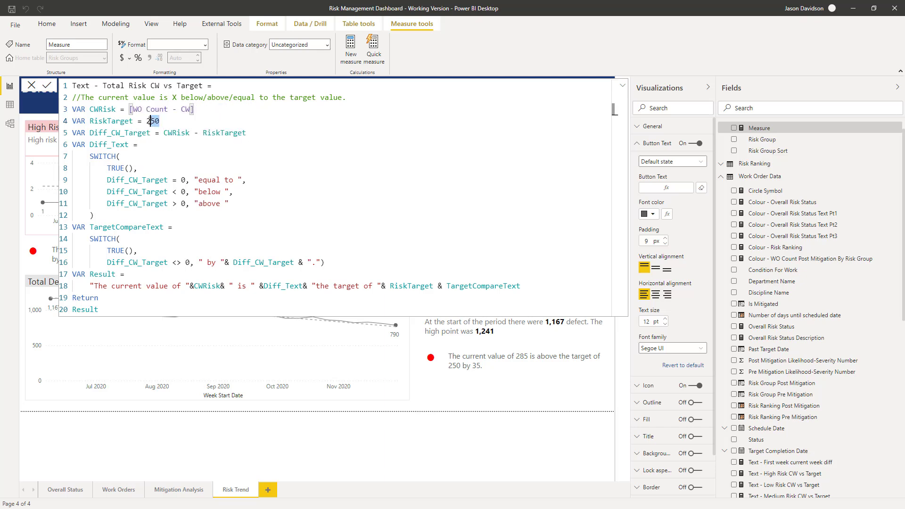
pyautogui.write('700')
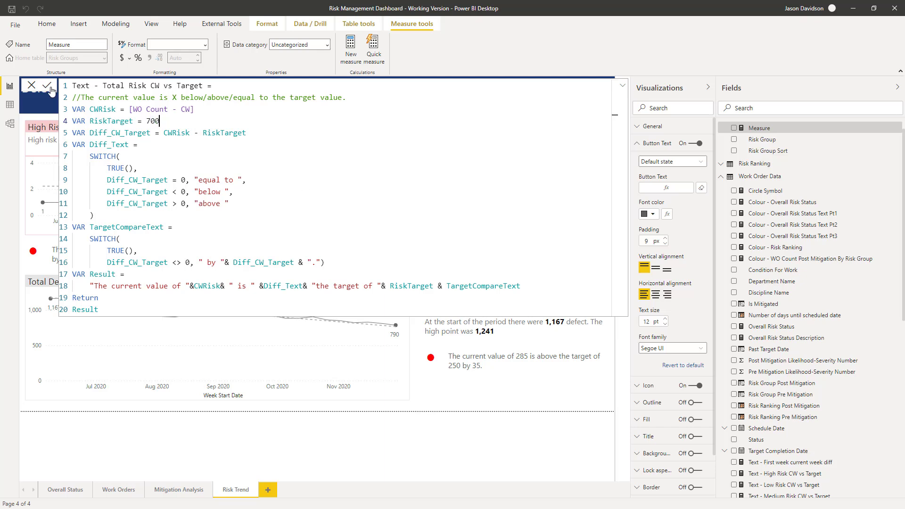
pyautogui.click(48, 85)
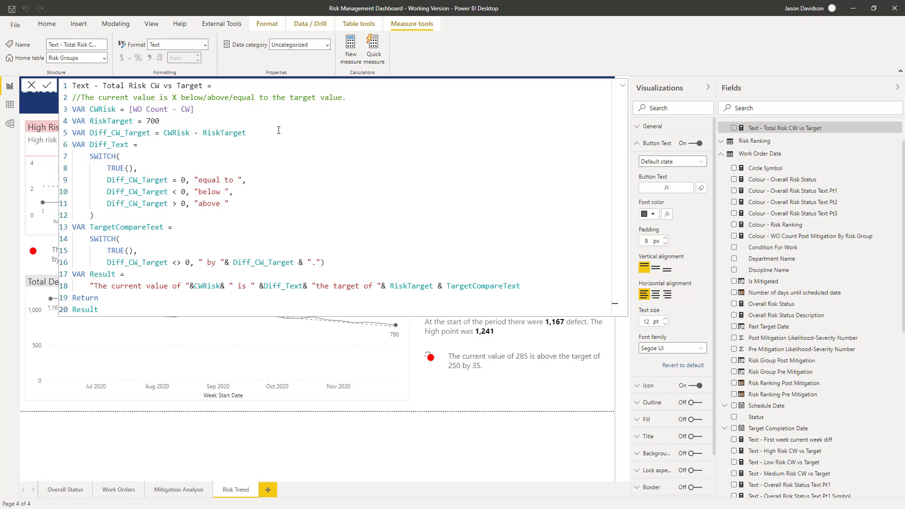
pyautogui.click(622, 85)
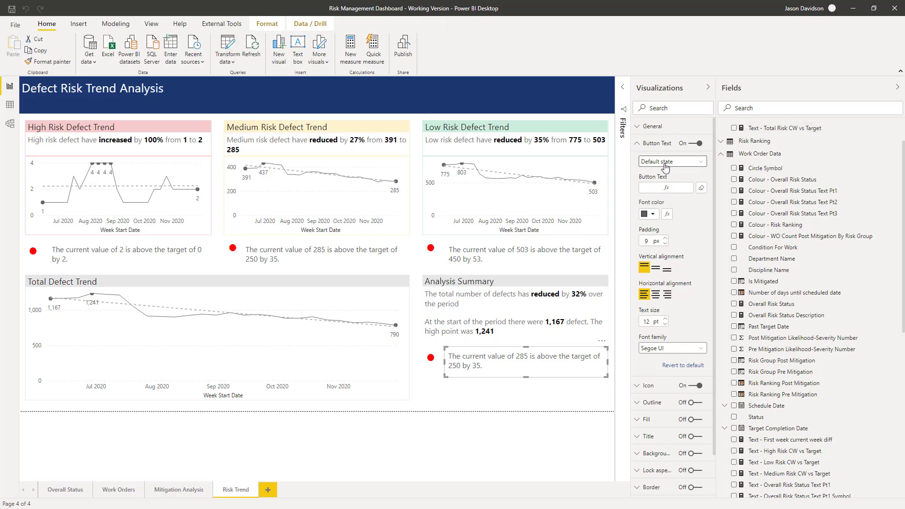
# Set the Analysis Summary button's text to the Text - Total Risk CW vs Target measure
pyautogui.click(701, 187)
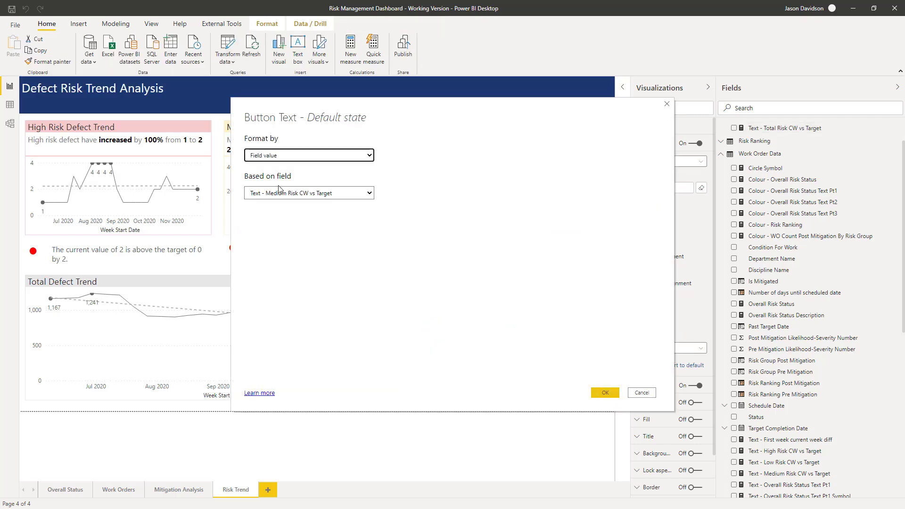
pyautogui.click(309, 193)
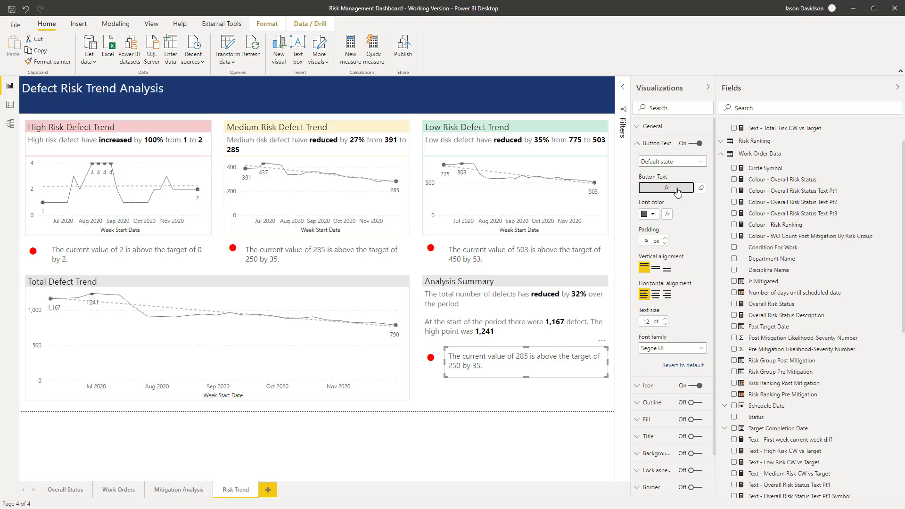
pyautogui.click(666, 188)
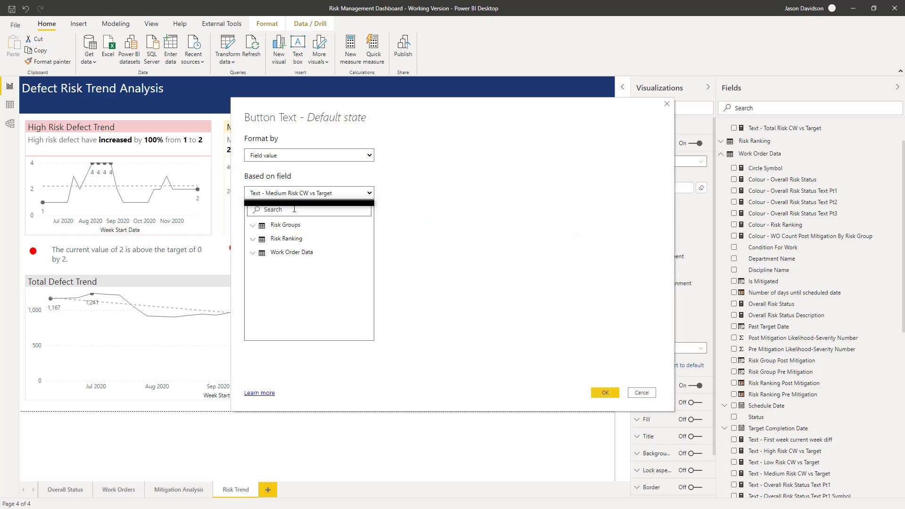
pyautogui.write('total')
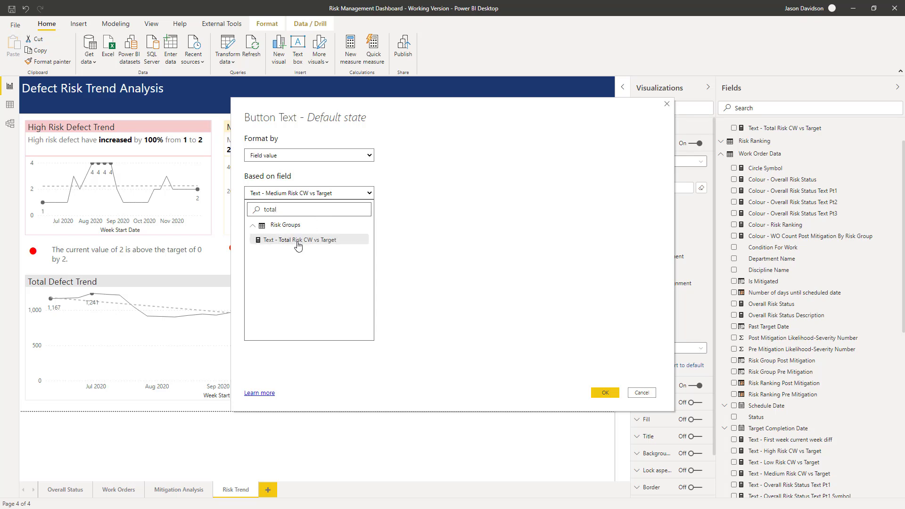
pyautogui.click(604, 392)
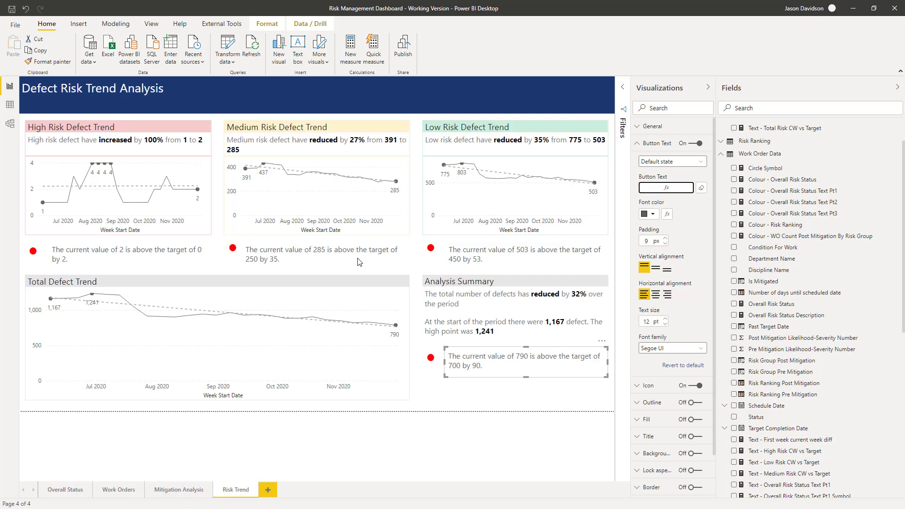
pyautogui.click(234, 245)
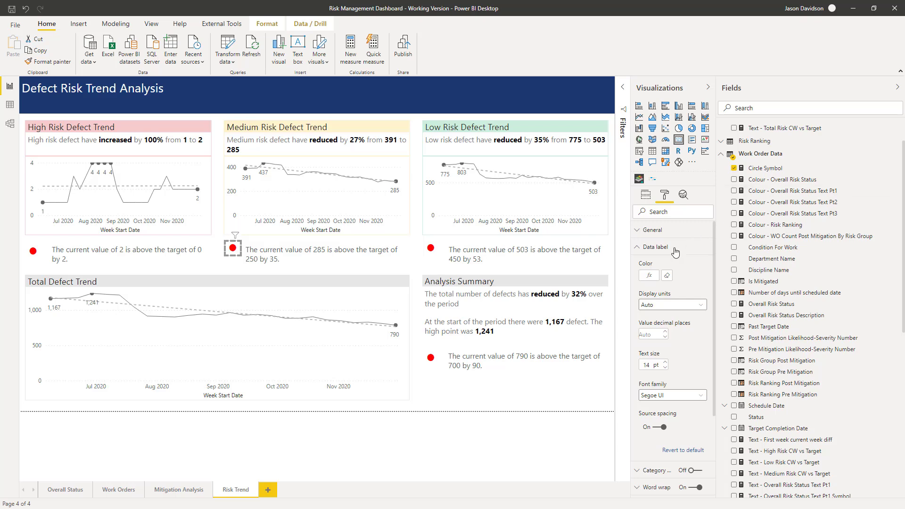
pyautogui.click(648, 275)
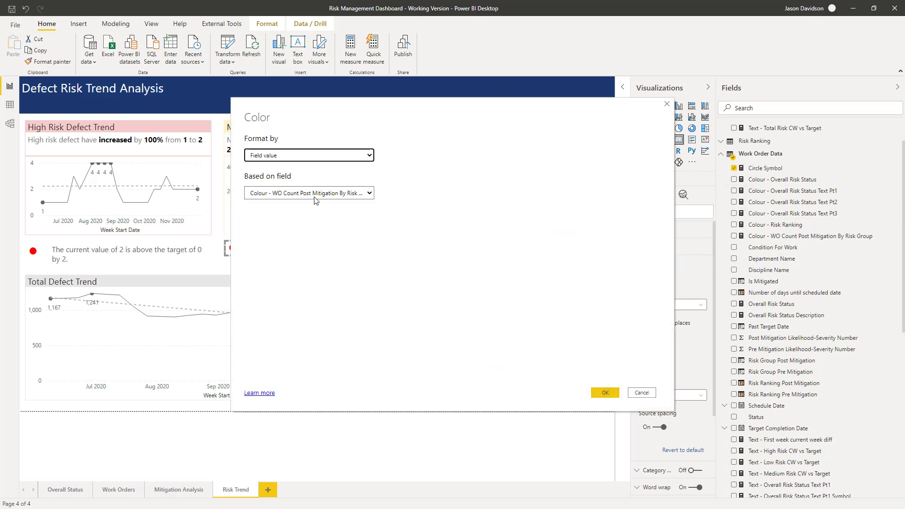
pyautogui.moveTo(328, 203)
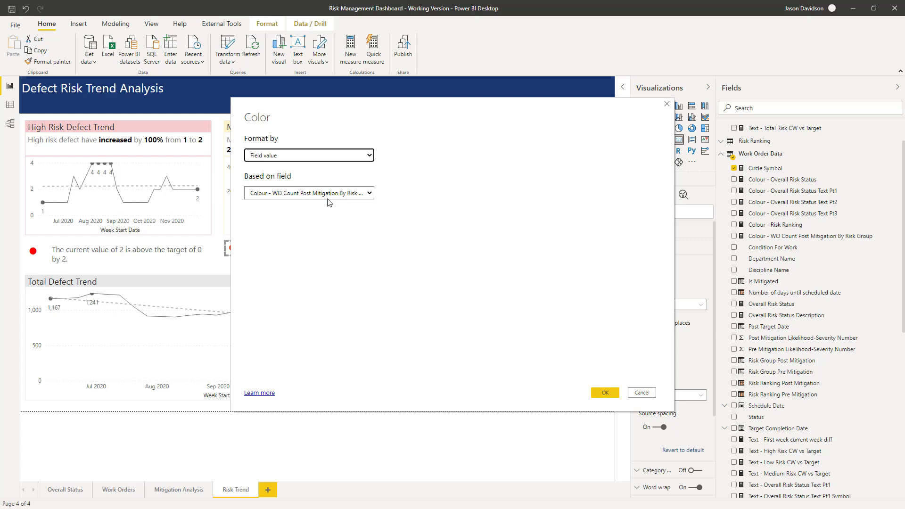
pyautogui.moveTo(610, 380)
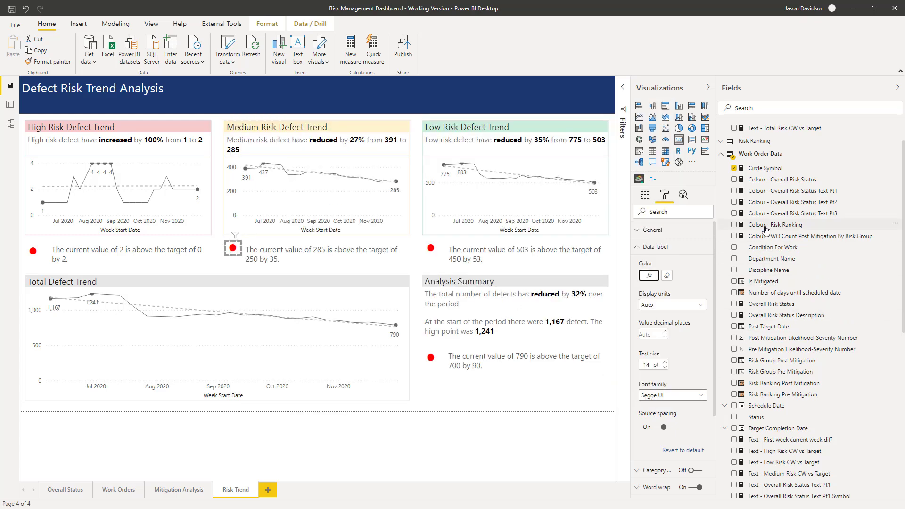
pyautogui.click(808, 236)
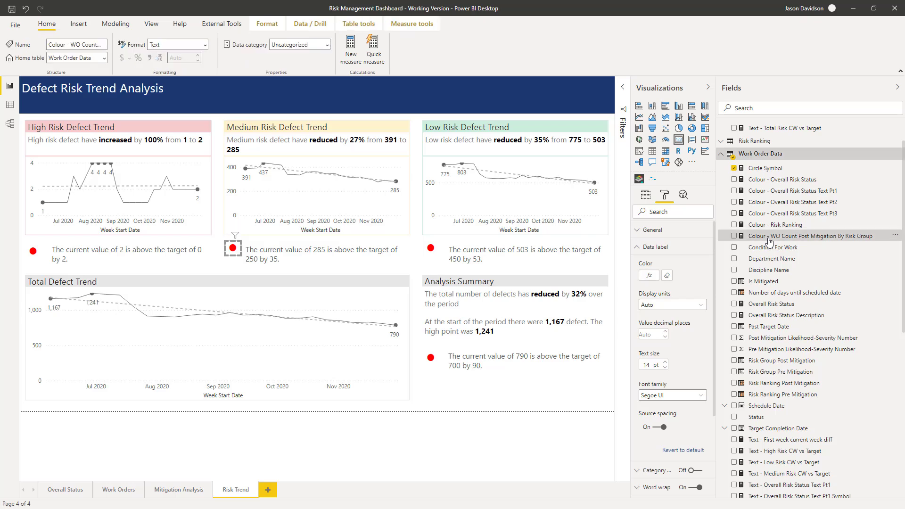
pyautogui.click(621, 91)
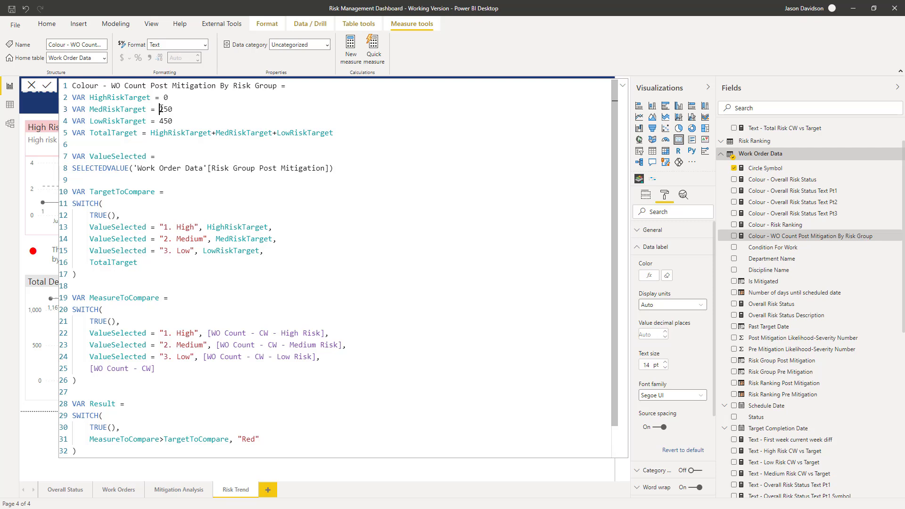
pyautogui.doubleClick(164, 109)
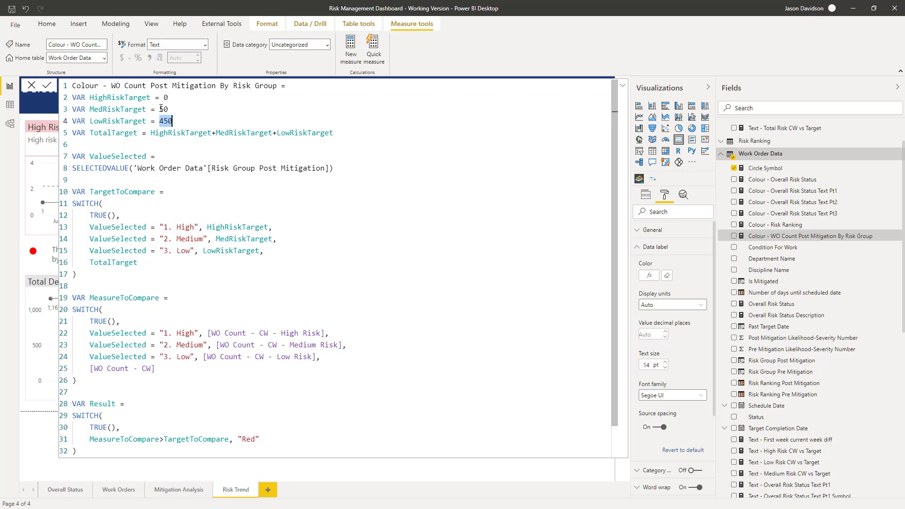
pyautogui.write('150')
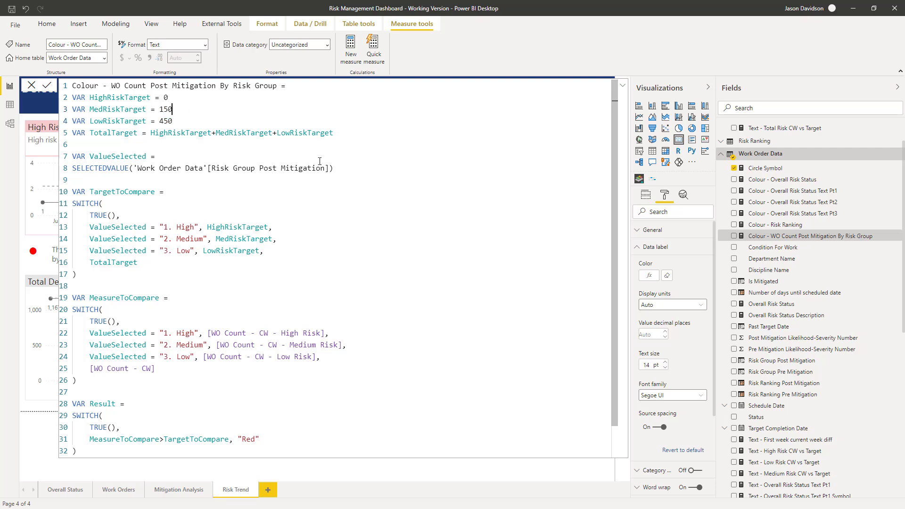
pyautogui.doubleClick(166, 121)
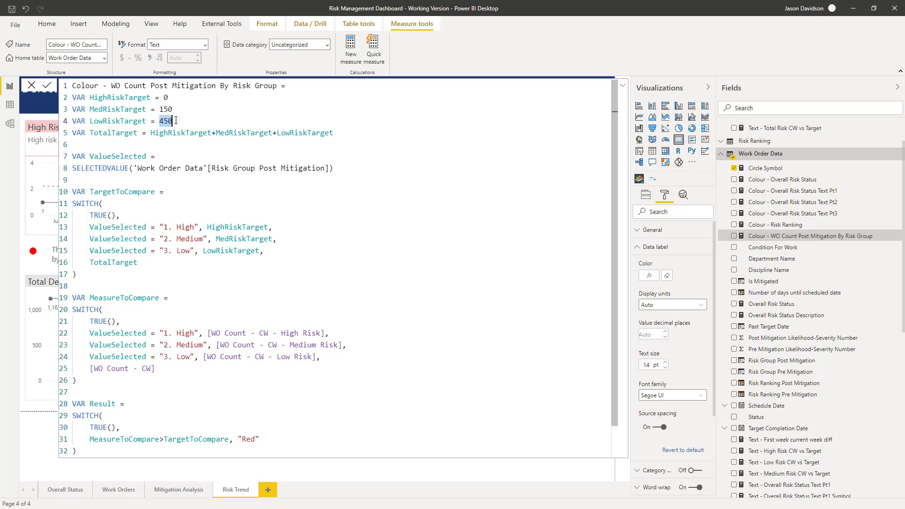
pyautogui.moveTo(510, 186)
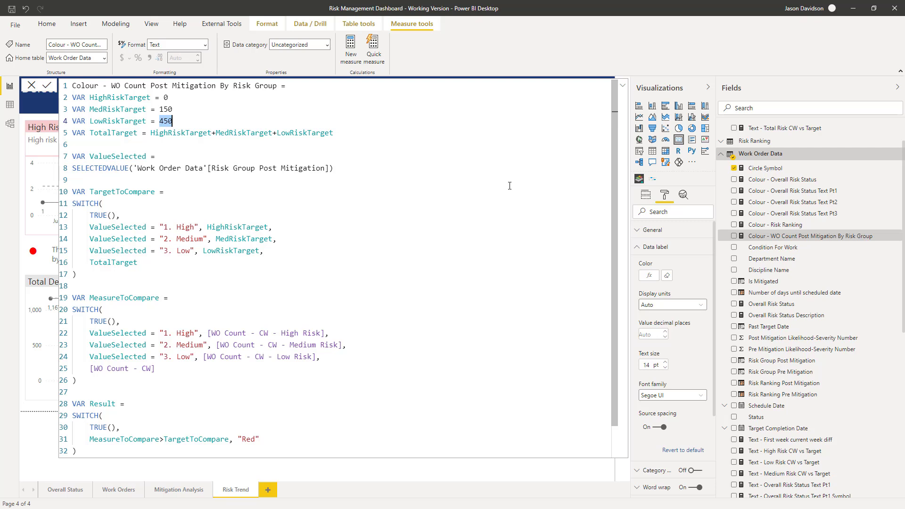
pyautogui.write('550')
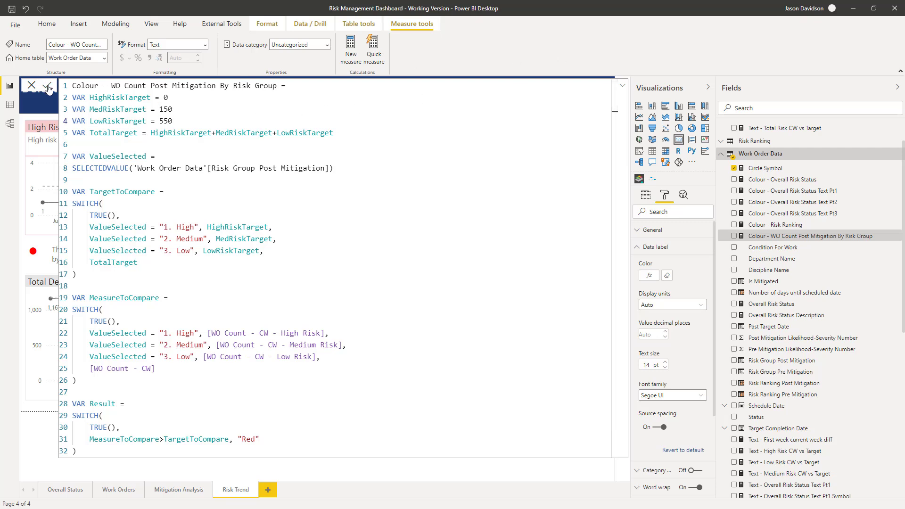
pyautogui.click(49, 85)
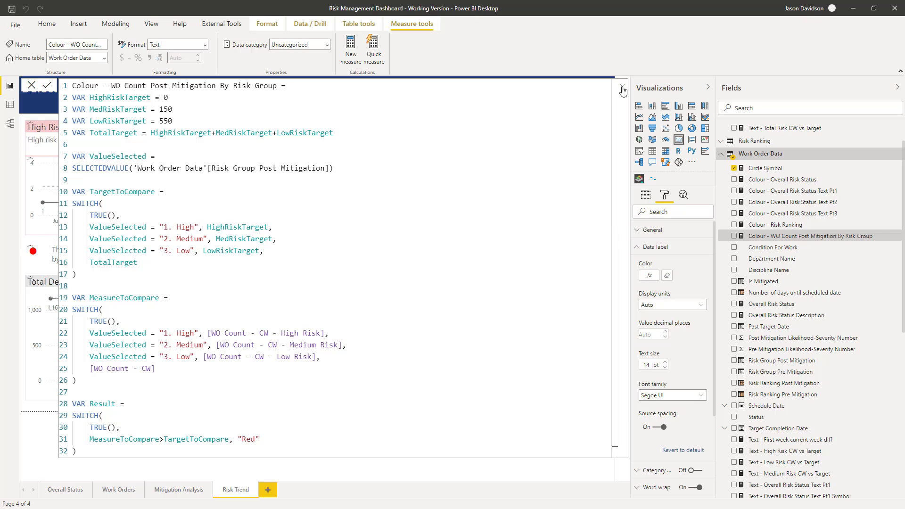
pyautogui.click(623, 91)
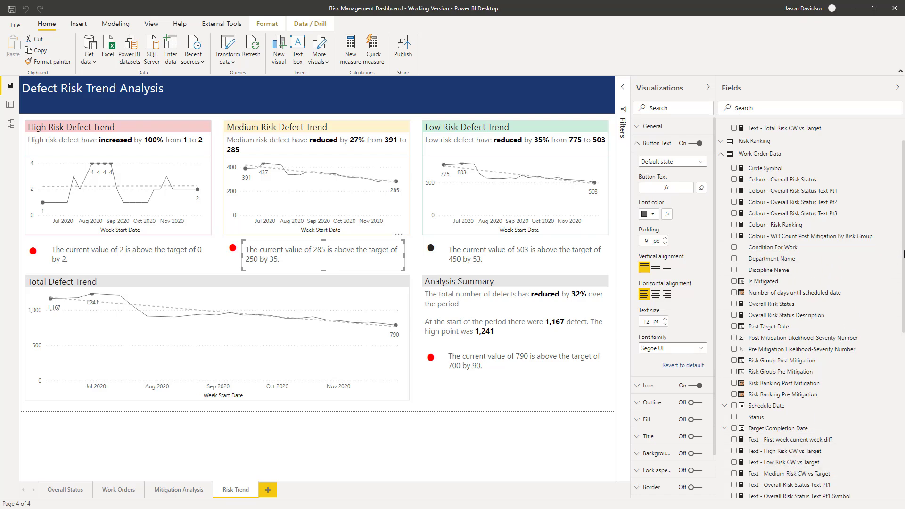
# Open the Low and Medium Risk comparison measures and change the Medium Risk target to 150
pyautogui.scroll(-3)
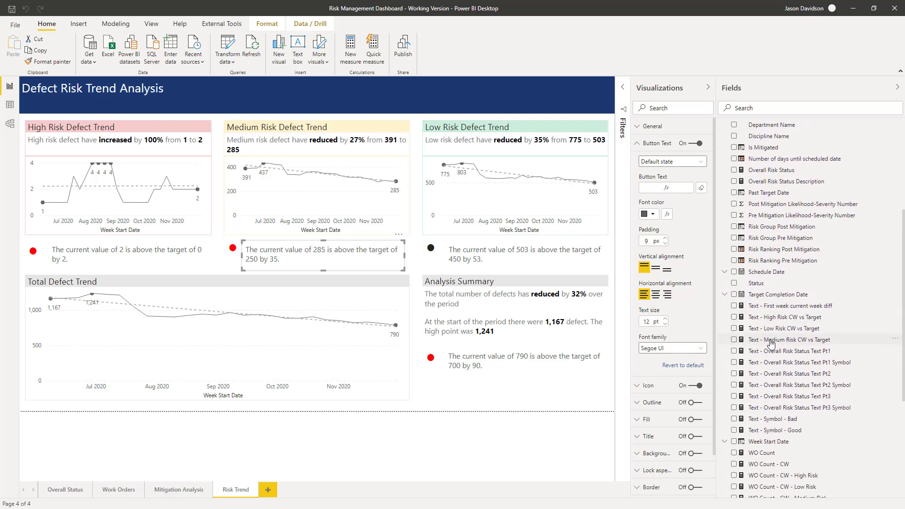
pyautogui.click(785, 328)
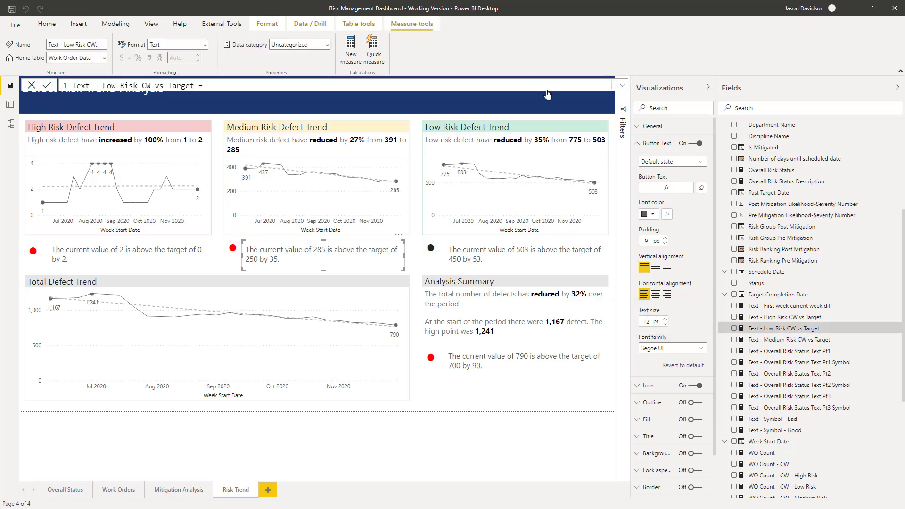
pyautogui.click(619, 85)
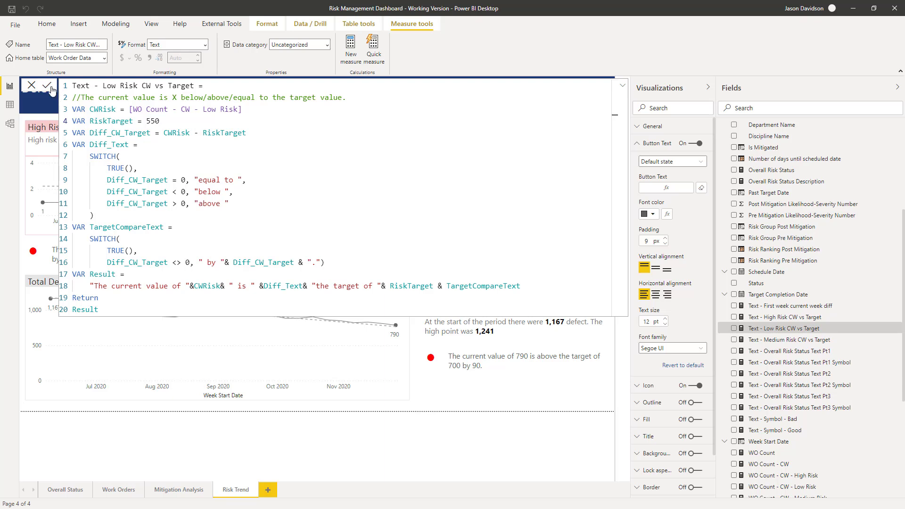
pyautogui.moveTo(769, 341)
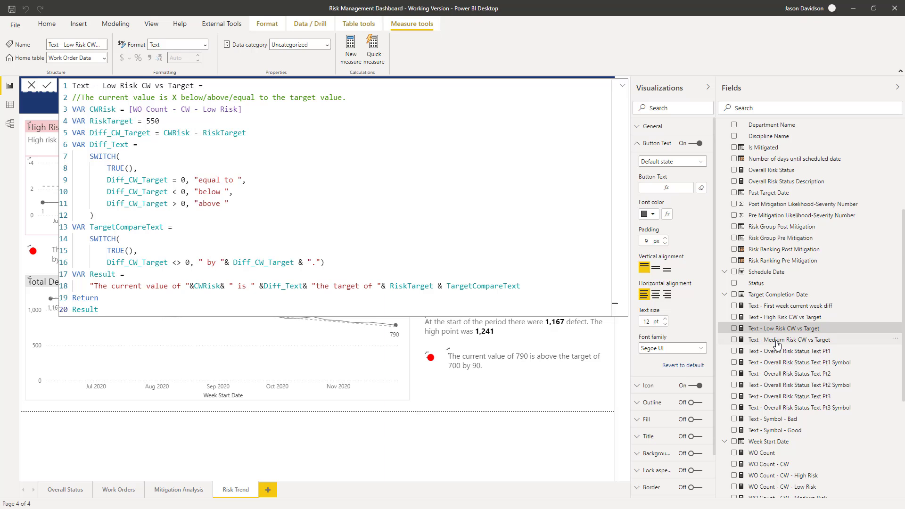
pyautogui.click(791, 340)
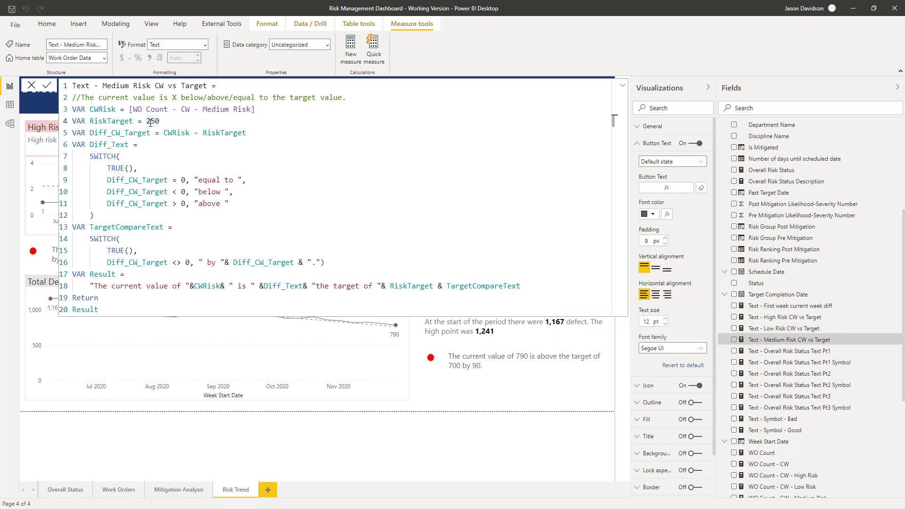
pyautogui.write('150')
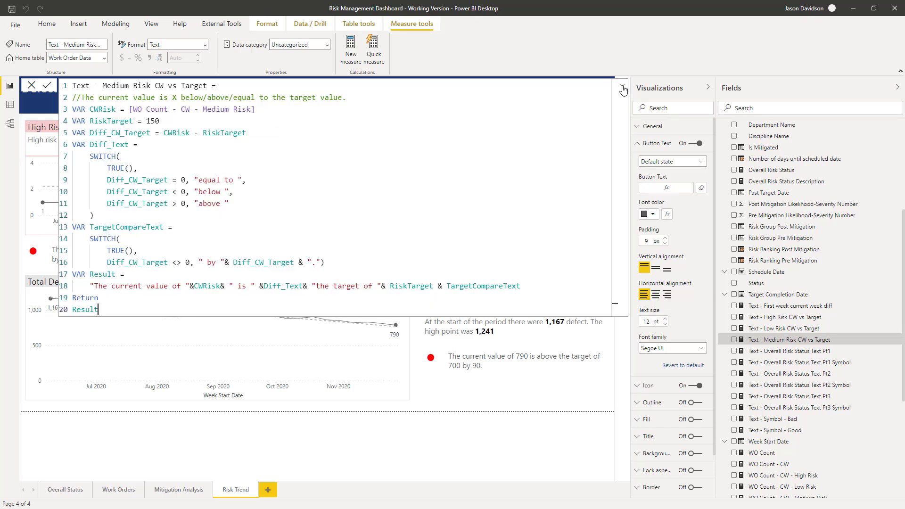
pyautogui.click(619, 86)
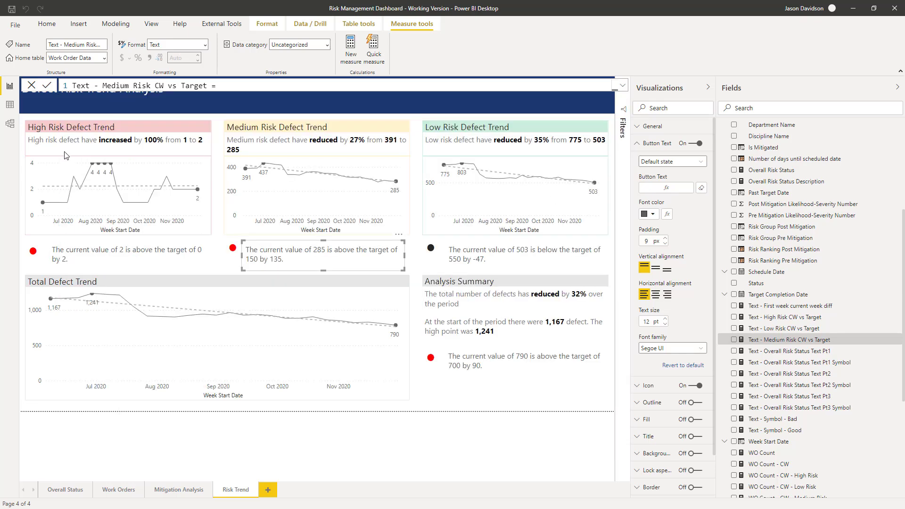
pyautogui.moveTo(453, 244)
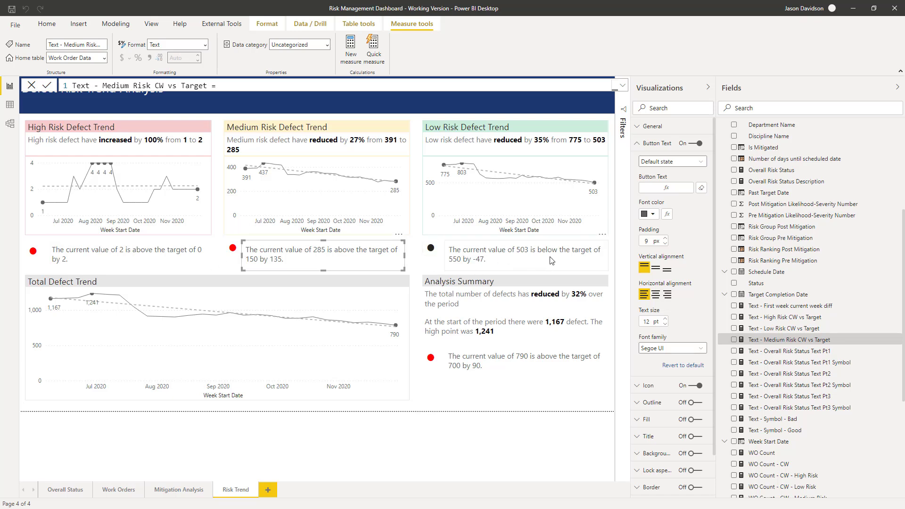
pyautogui.moveTo(614, 257)
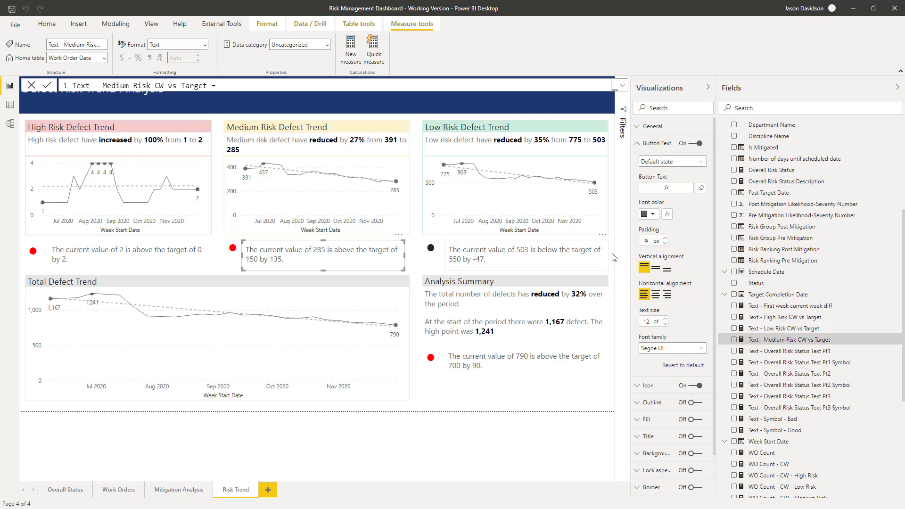
pyautogui.moveTo(456, 266)
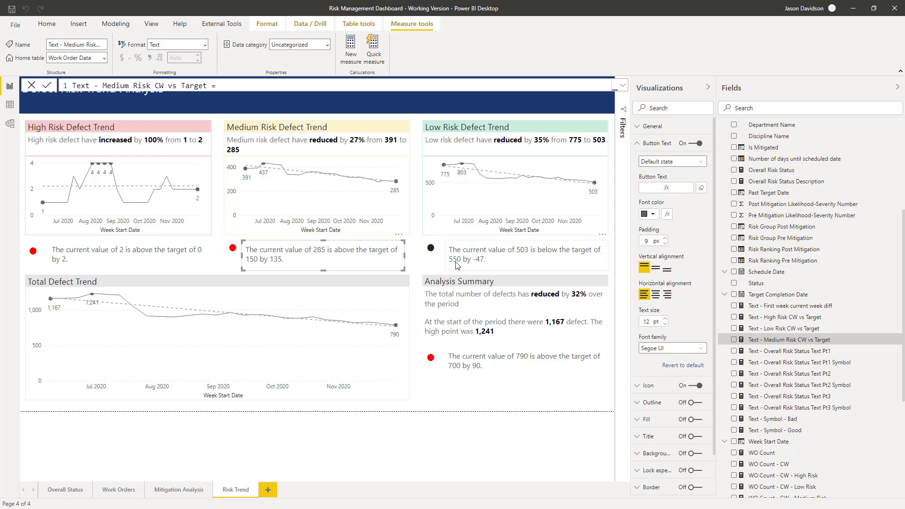
pyautogui.moveTo(484, 265)
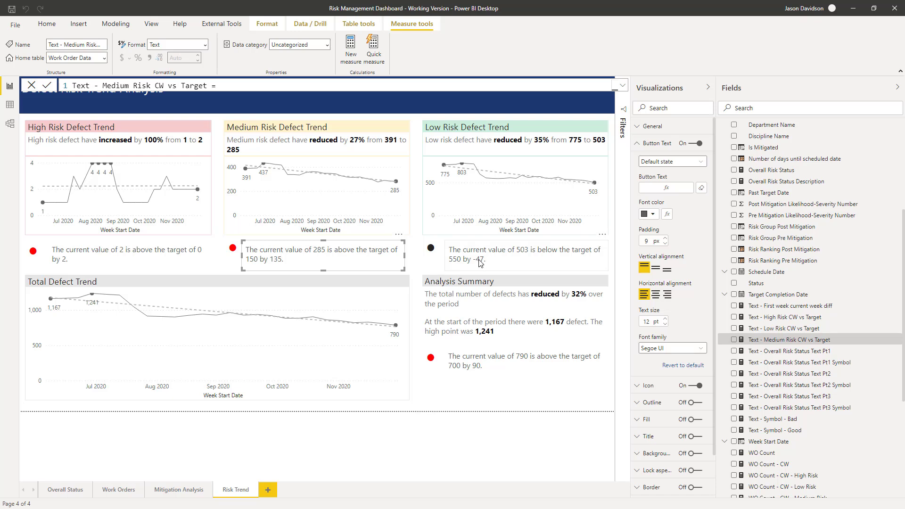
pyautogui.moveTo(766, 340)
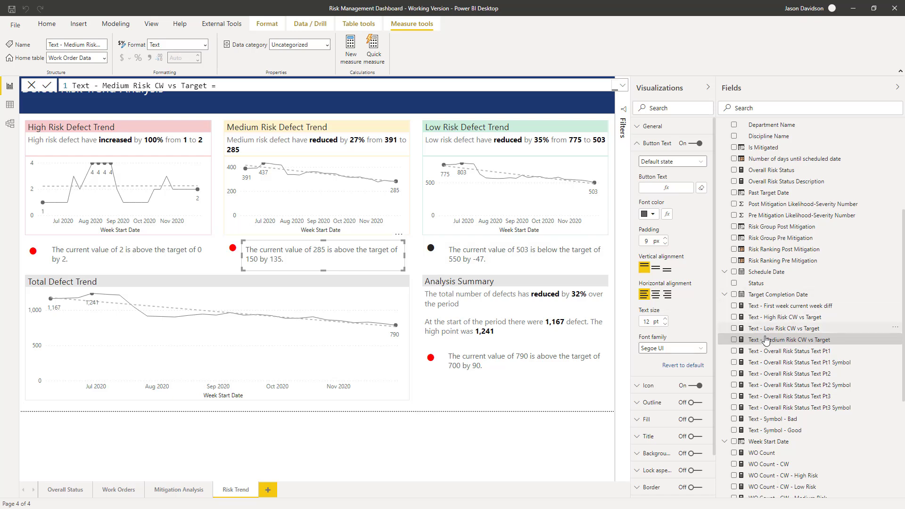
pyautogui.moveTo(784, 328)
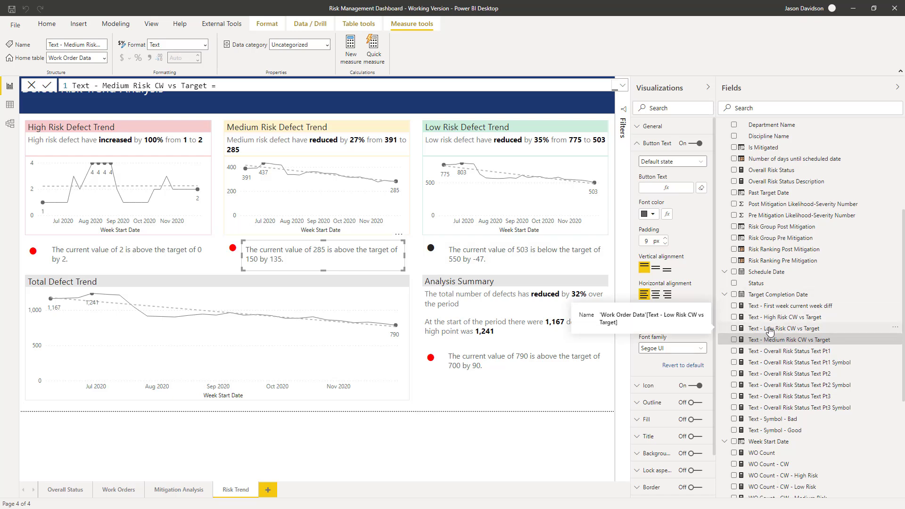
# Wrap TargetCompareText in ABS() in the Low Risk measure, commit, and reopen the formula
pyautogui.click(787, 328)
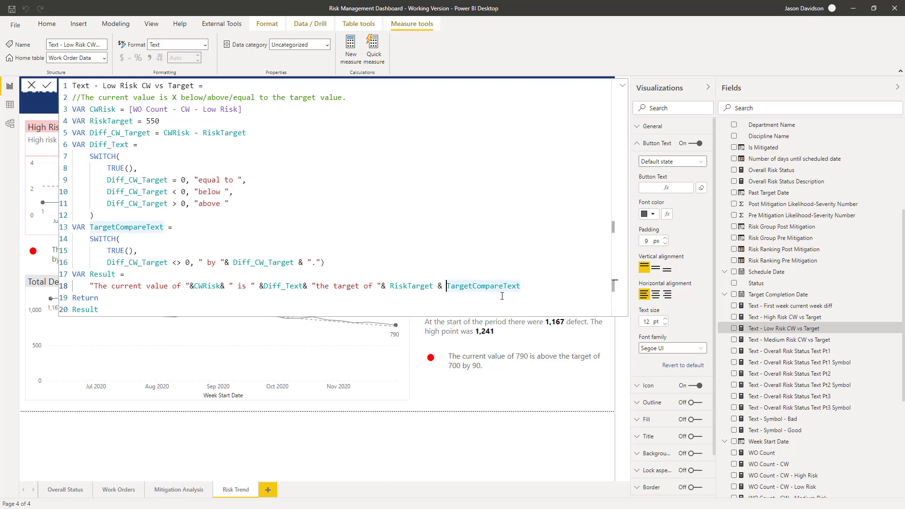
pyautogui.write('ABS(')
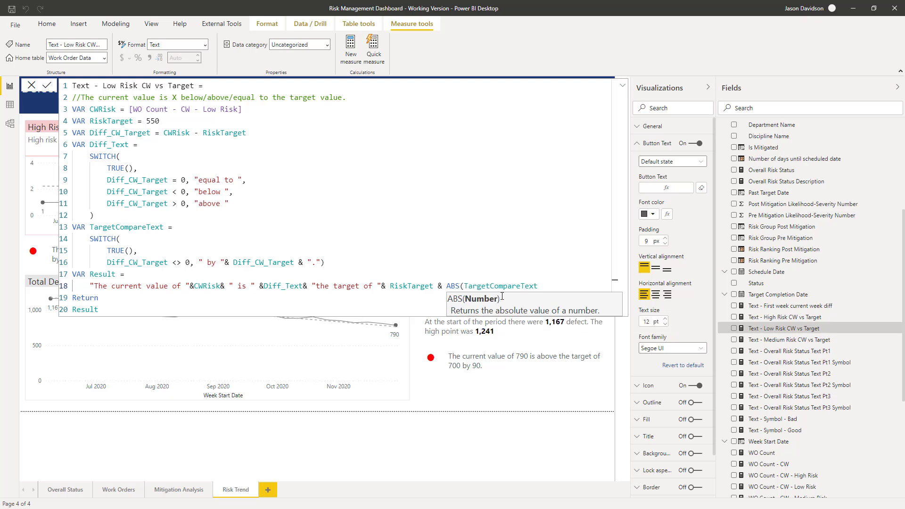
pyautogui.write(')')
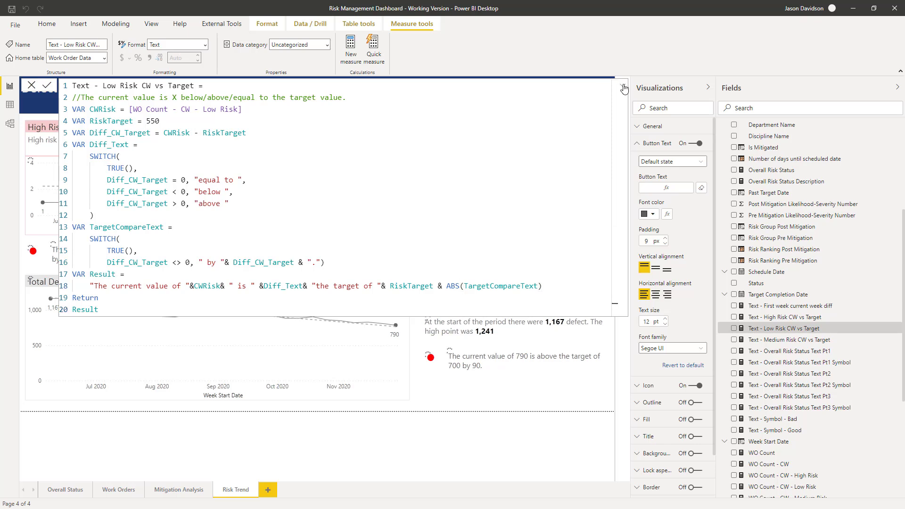
pyautogui.click(623, 88)
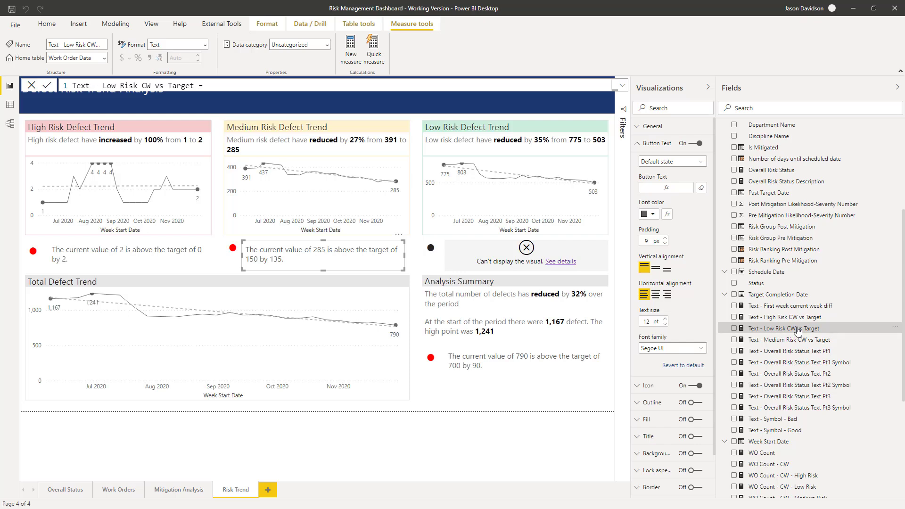
pyautogui.click(619, 85)
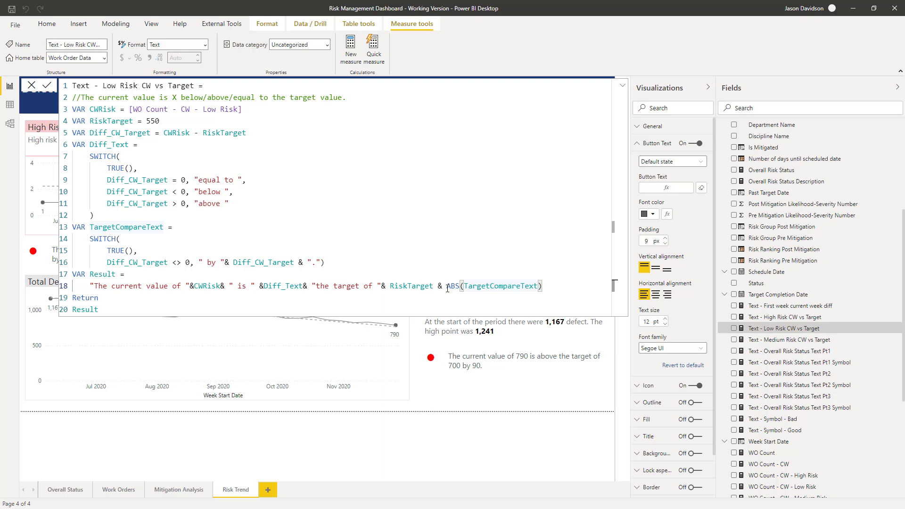
# Move ABS() from TargetCompareText to wrap Diff_CW_Target on line 16
pyautogui.doubleClick(452, 286)
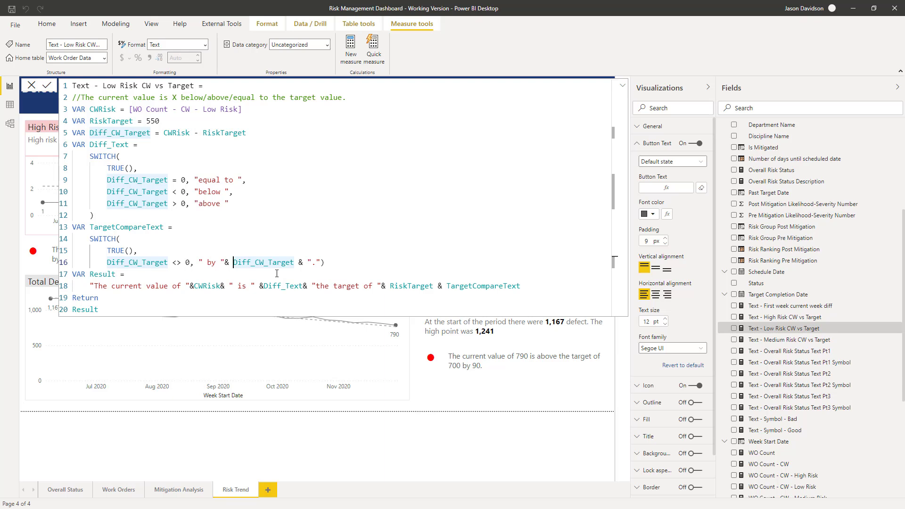
pyautogui.write('ABS(')
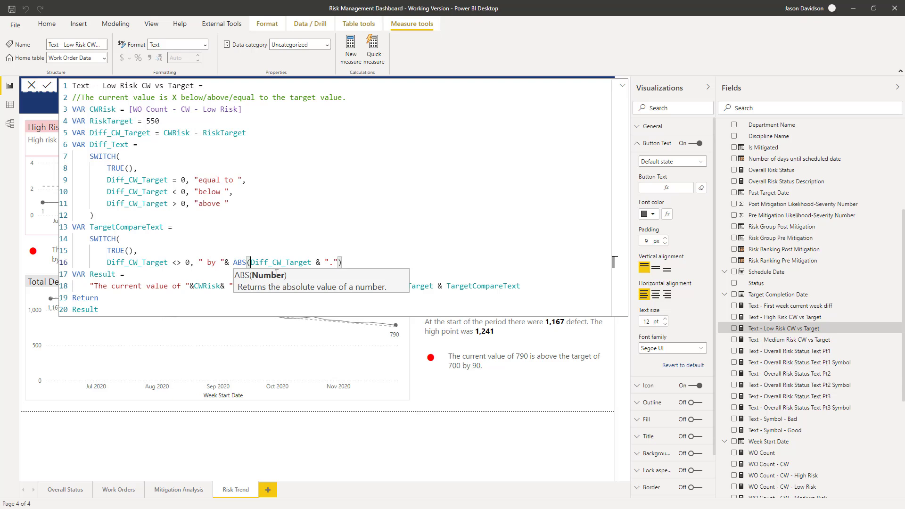
pyautogui.click(310, 262)
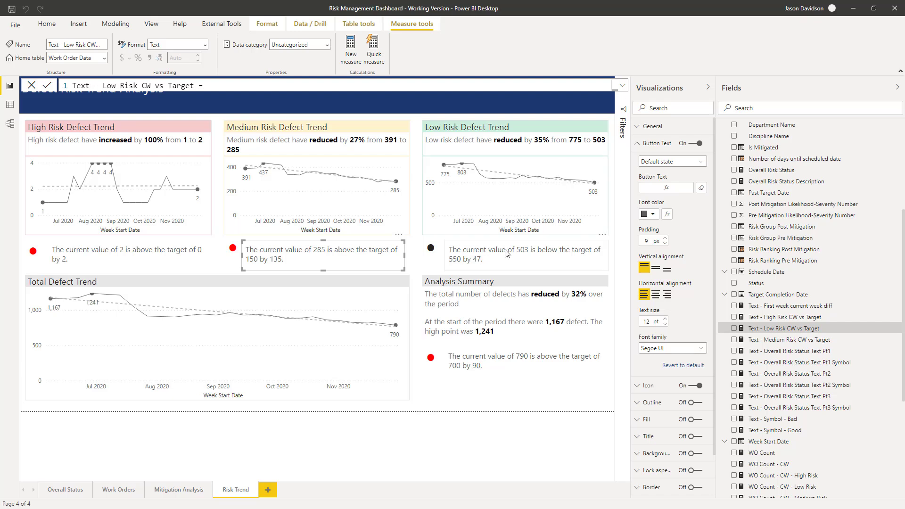
pyautogui.moveTo(575, 255)
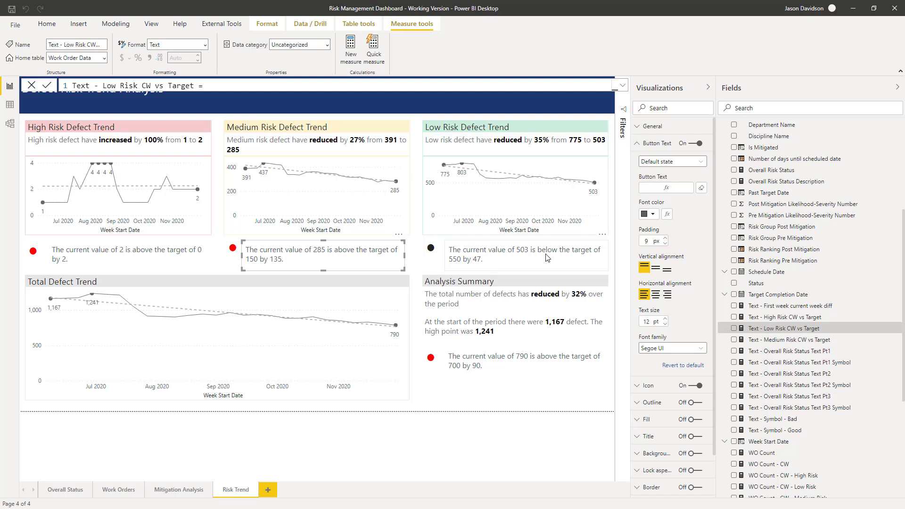
pyautogui.moveTo(472, 268)
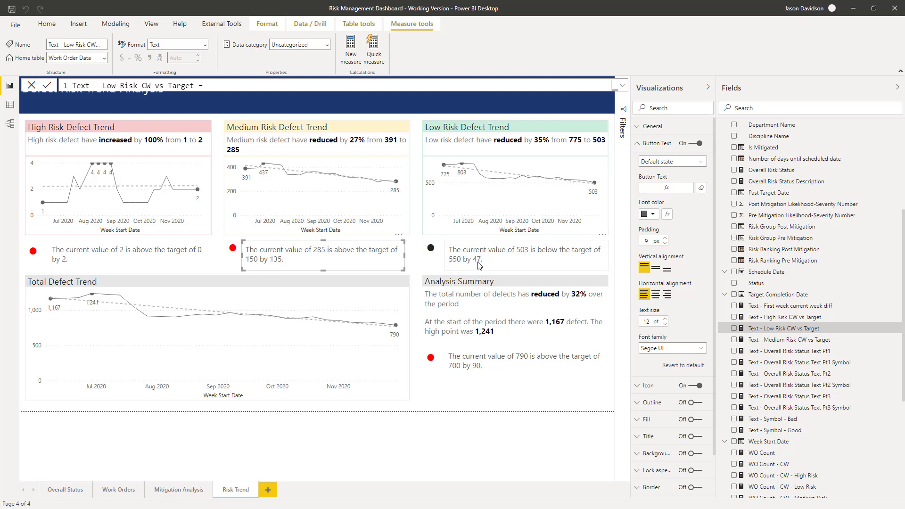
pyautogui.moveTo(553, 251)
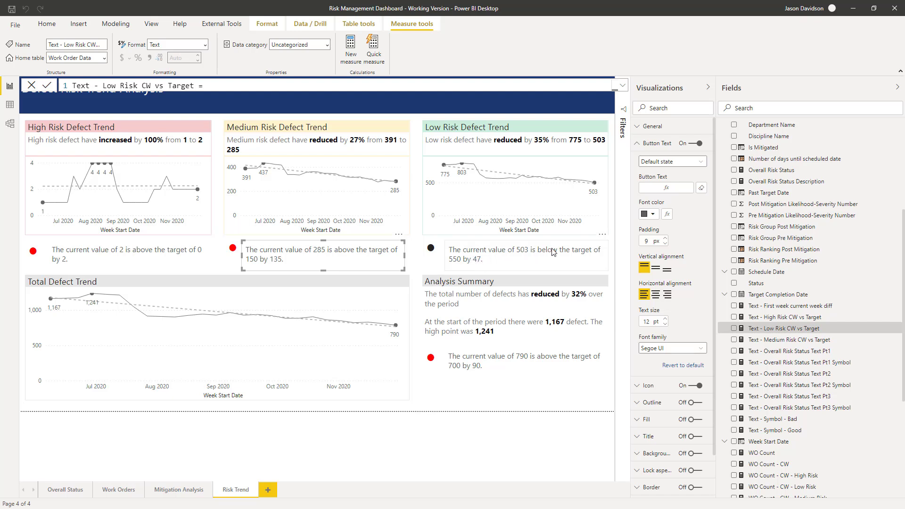
pyautogui.moveTo(477, 262)
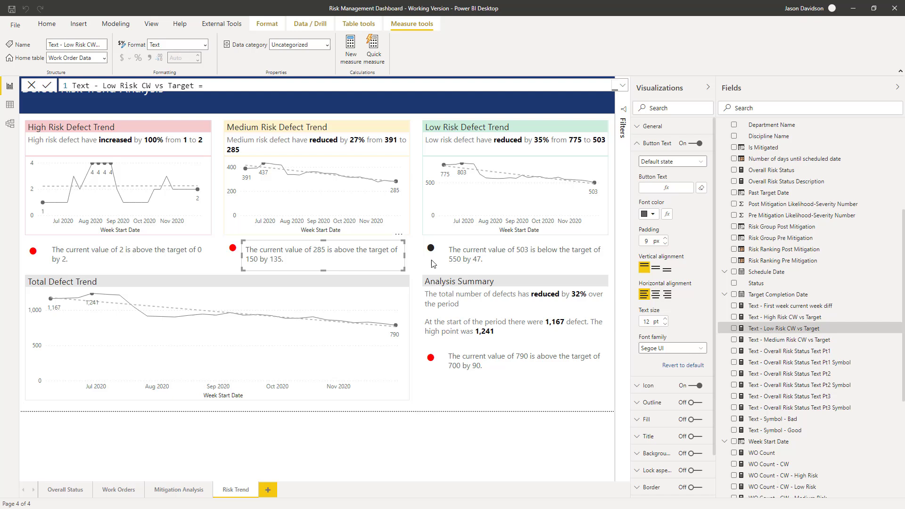
pyautogui.moveTo(419, 237)
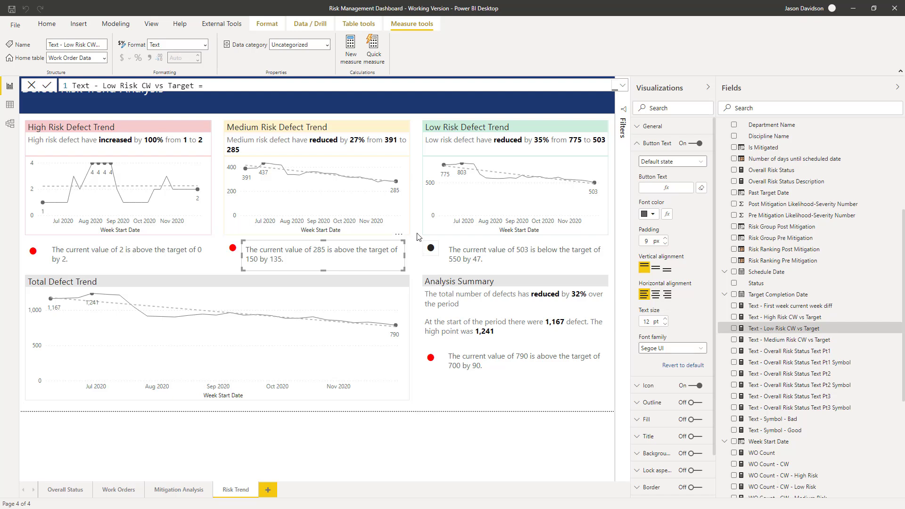